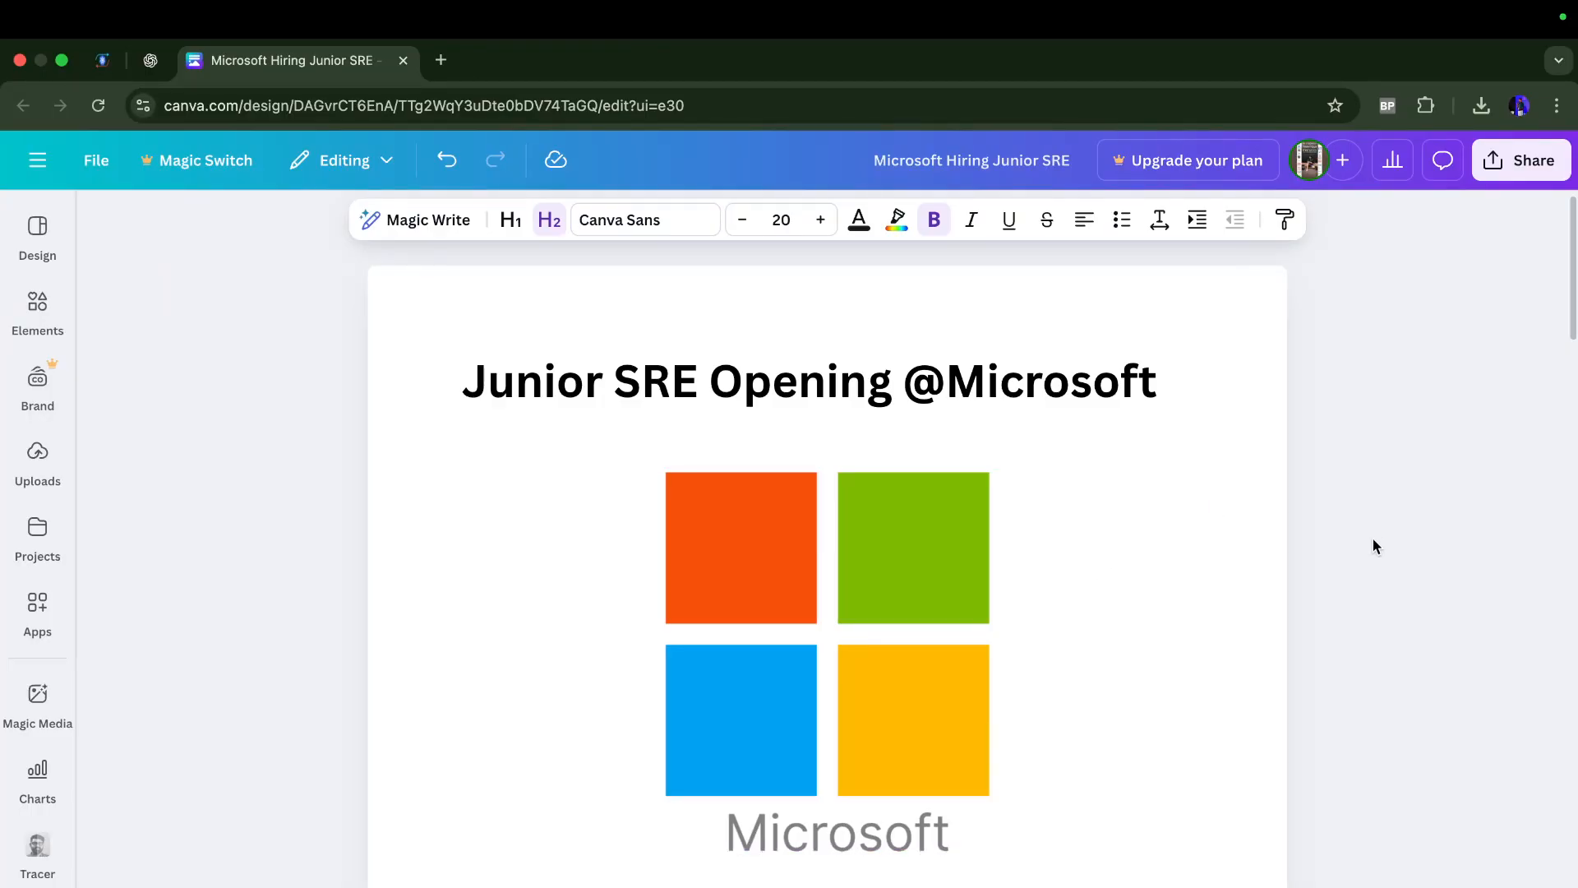
Make the phrase 'hands-on programming' bold in the first requirement.
scroll(down, 3)
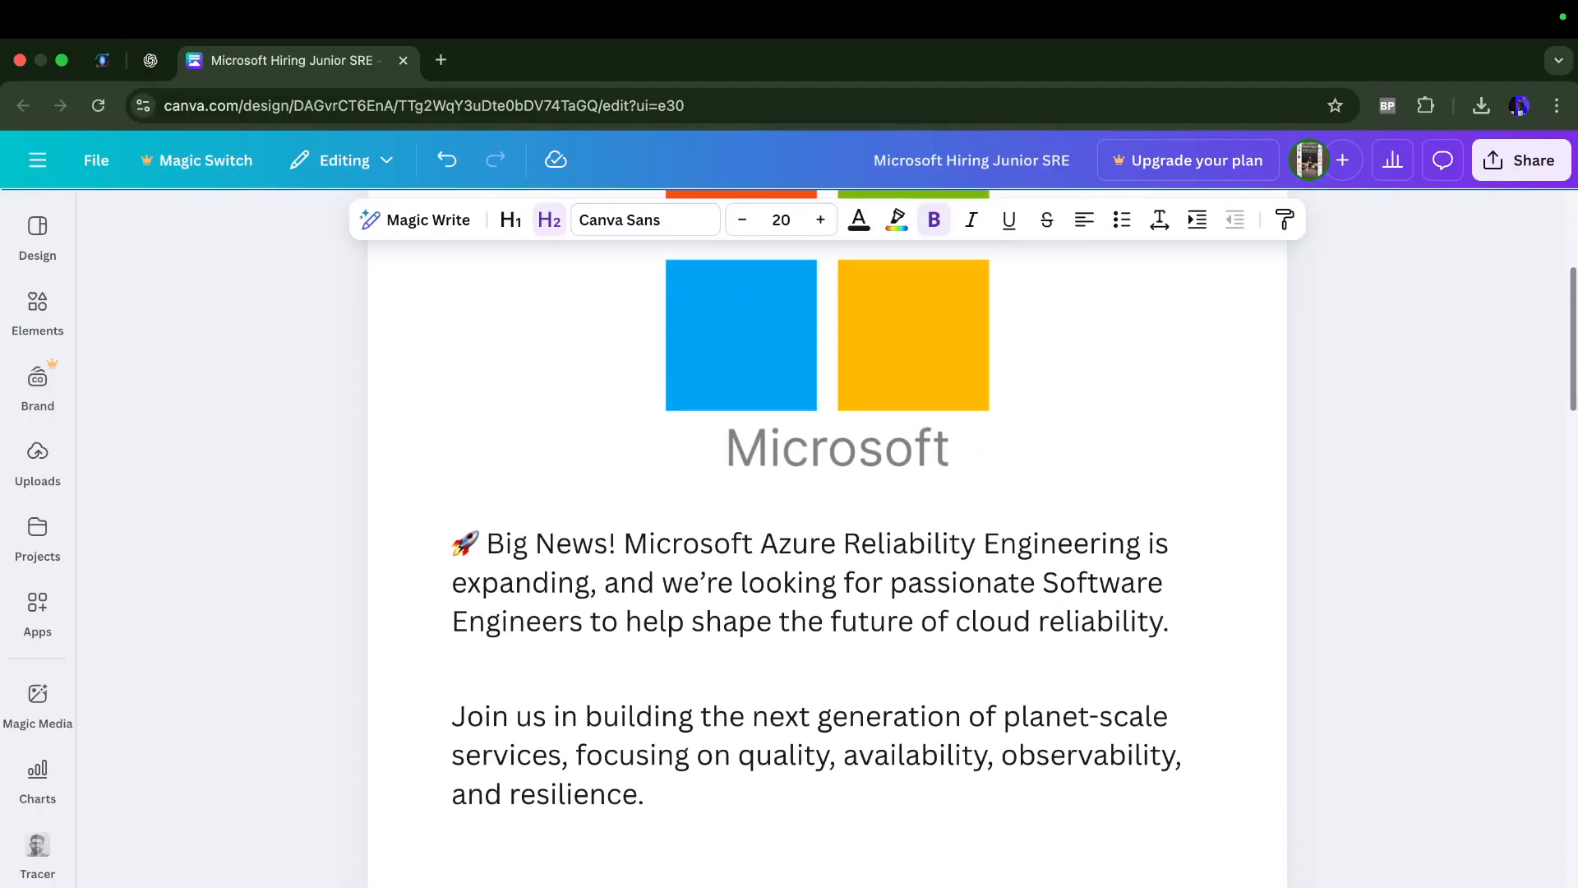
scroll(down, 3)
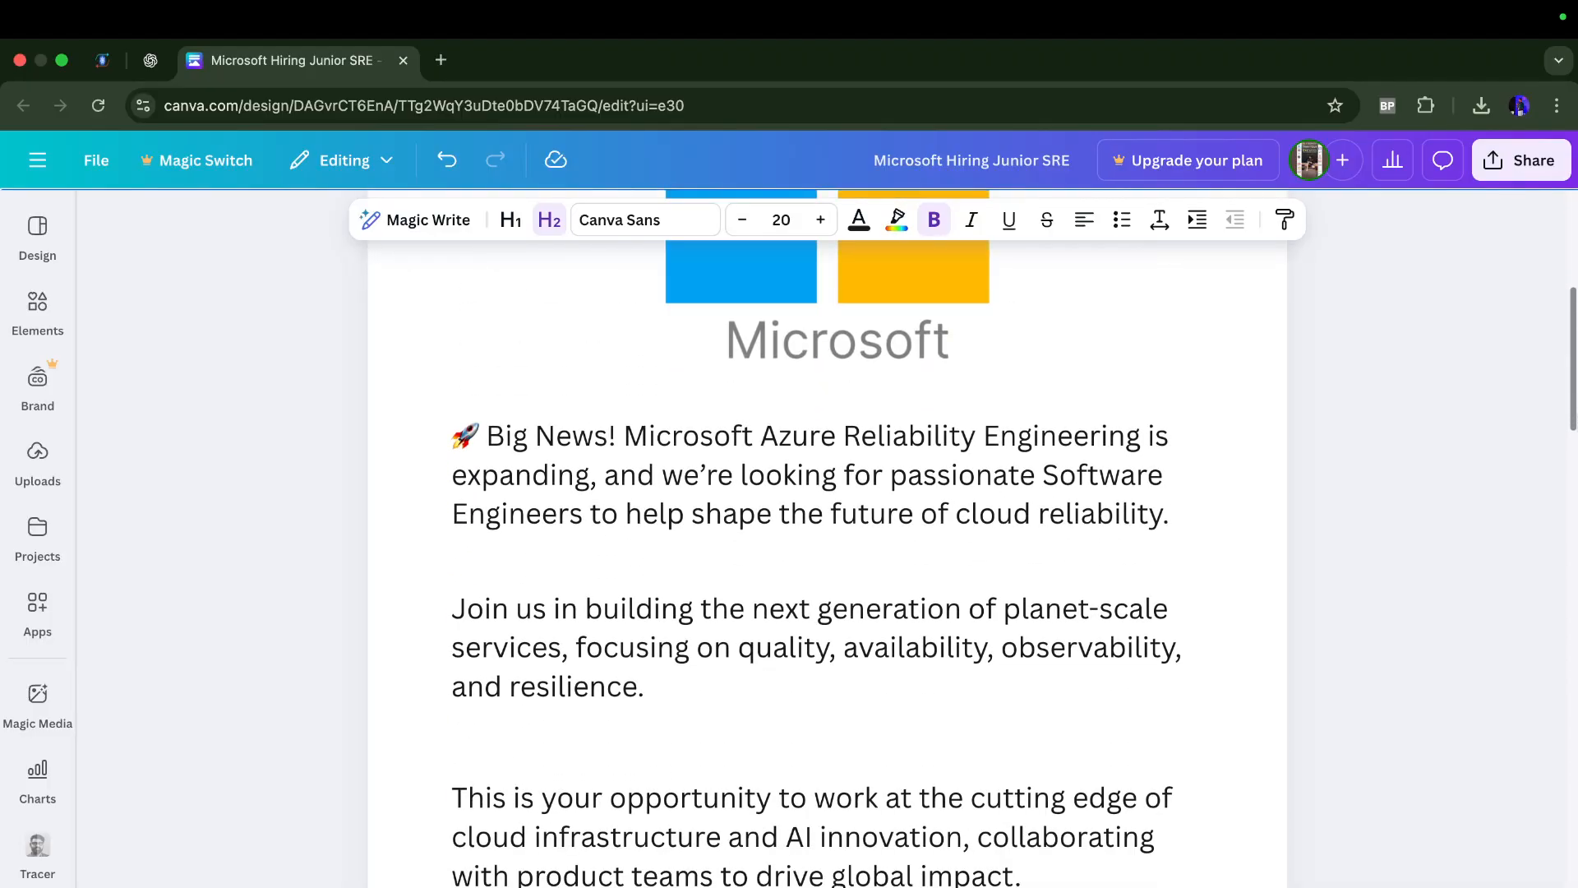
scroll(down, 3)
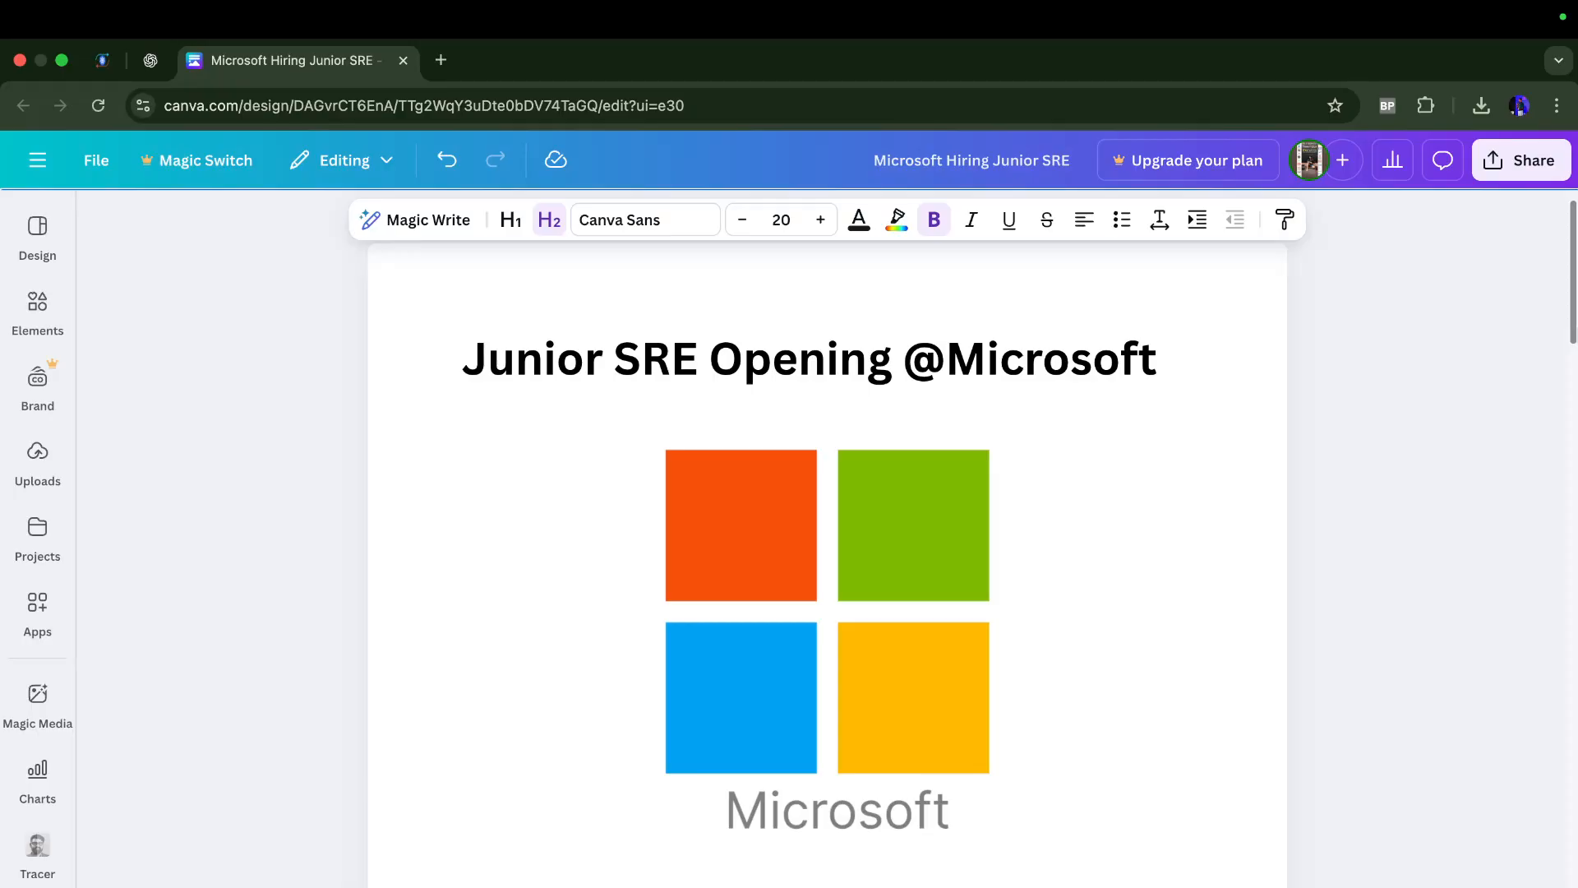
scroll(down, 3)
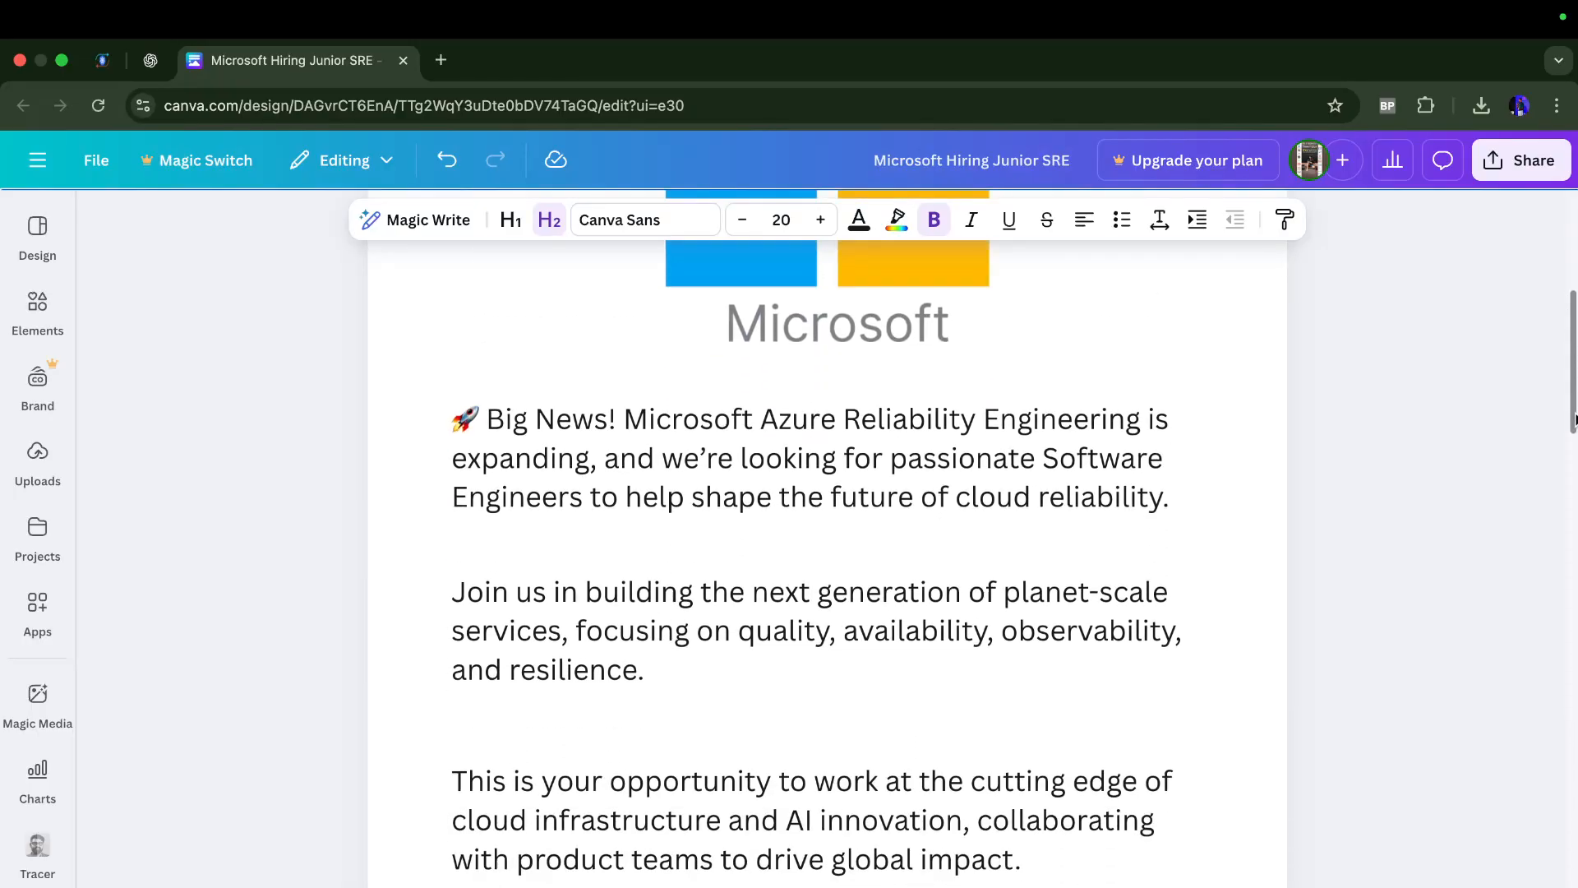
scroll(down, 3)
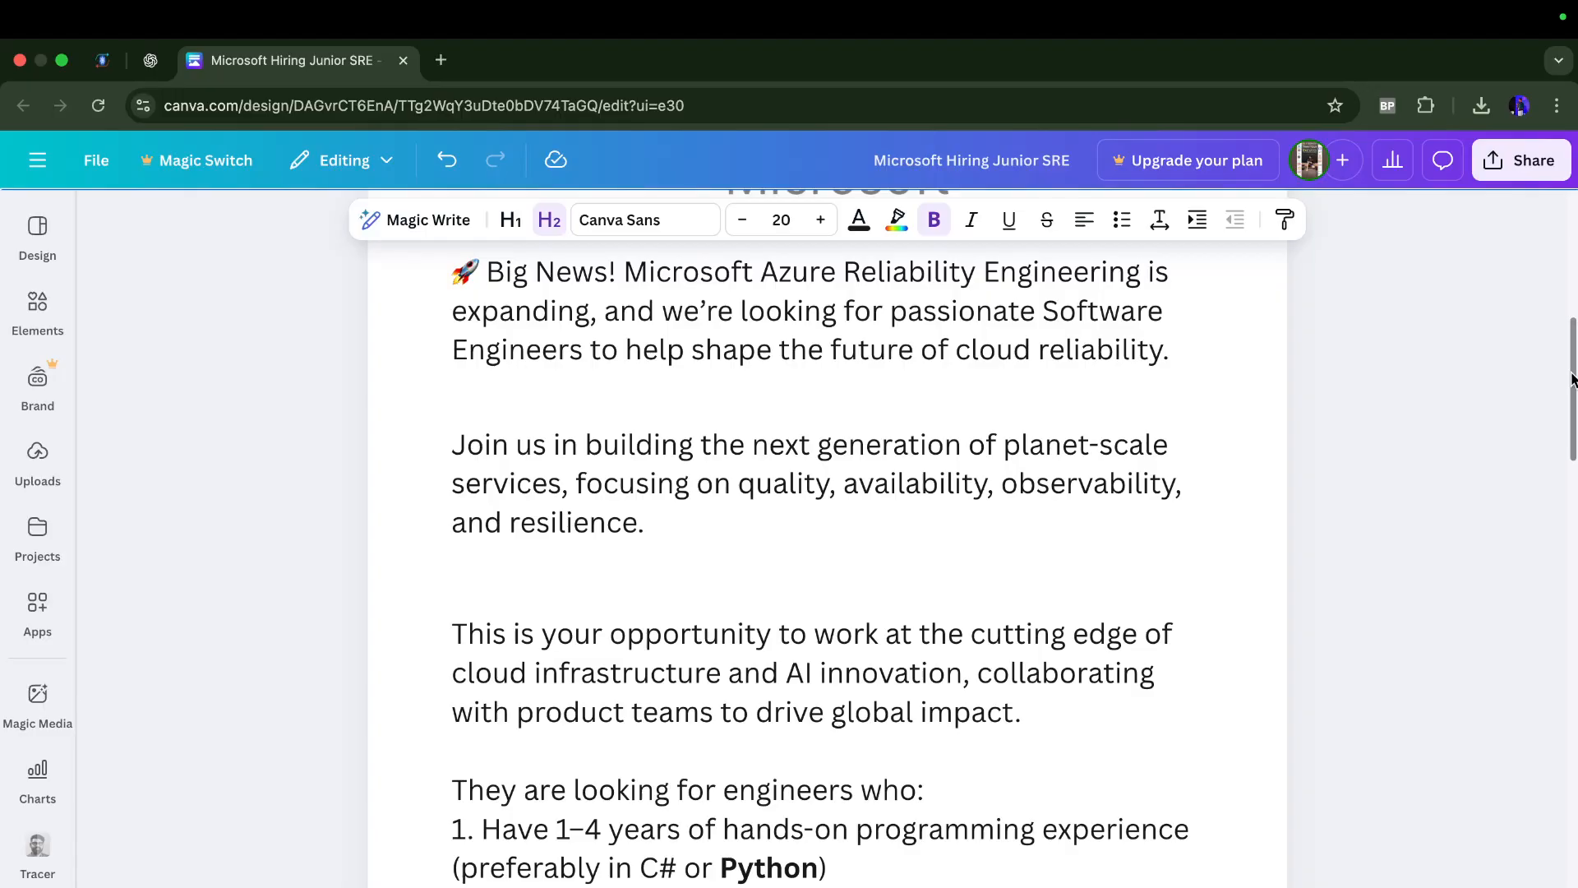
scroll(down, 3)
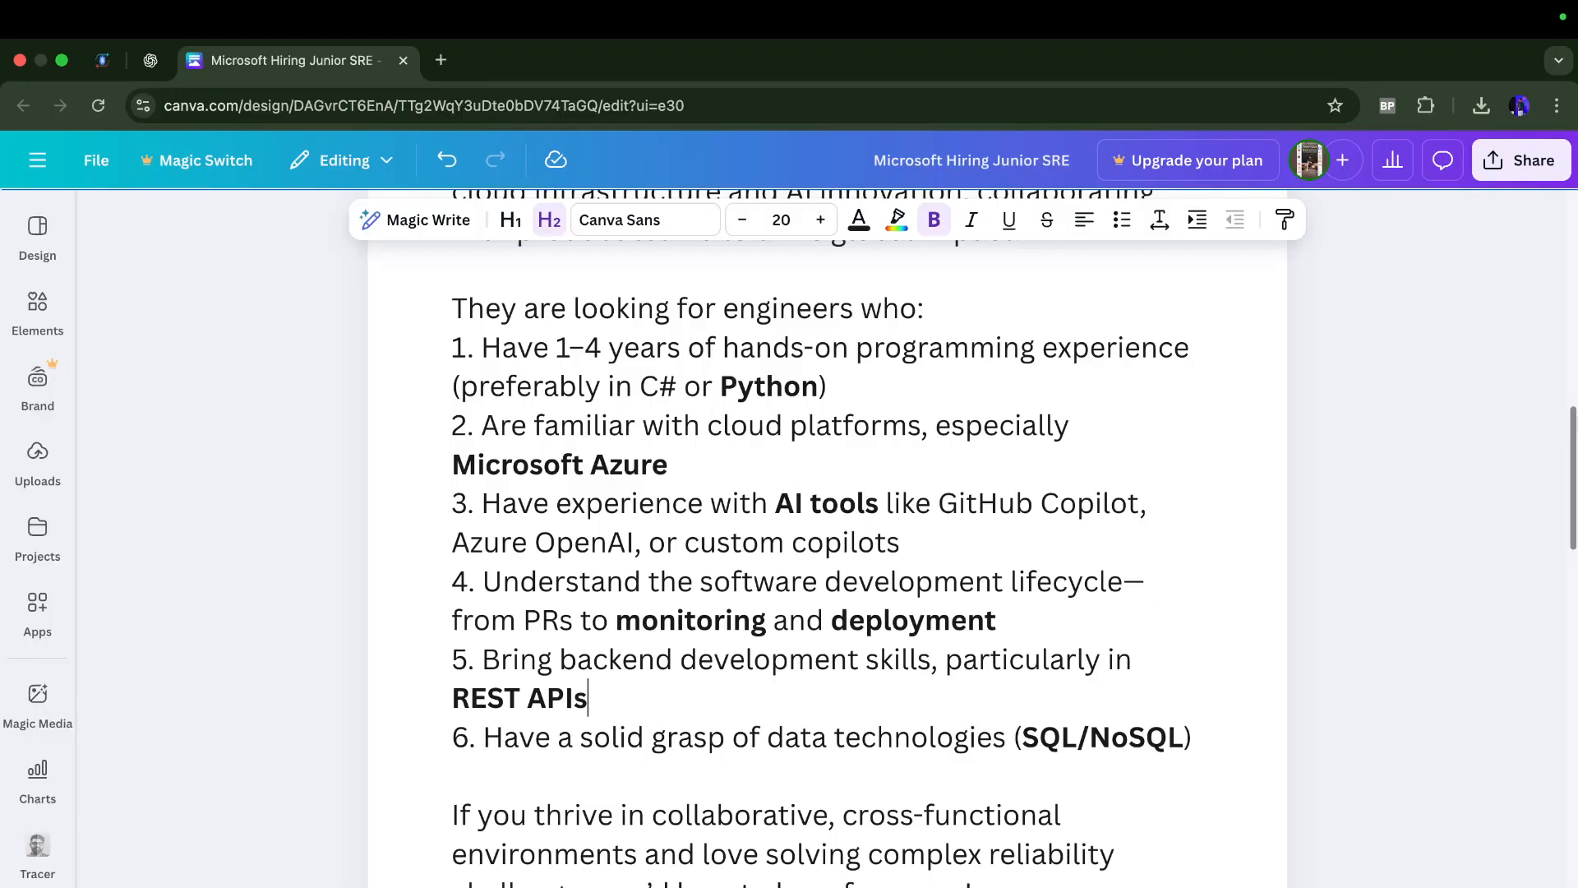
mouse_move(815, 350)
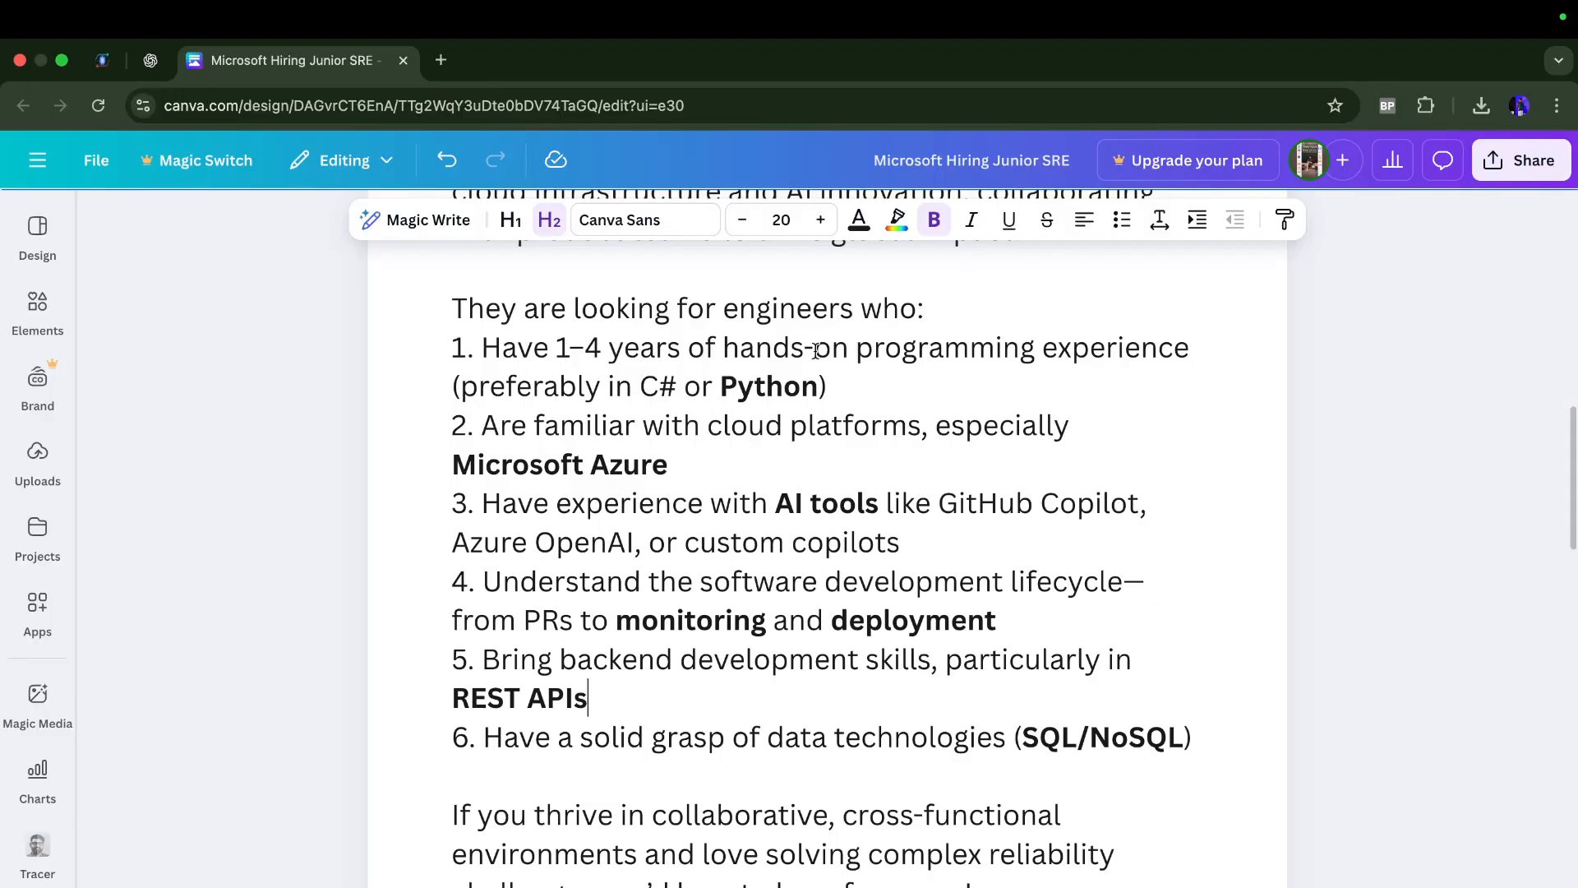
mouse_move(828, 386)
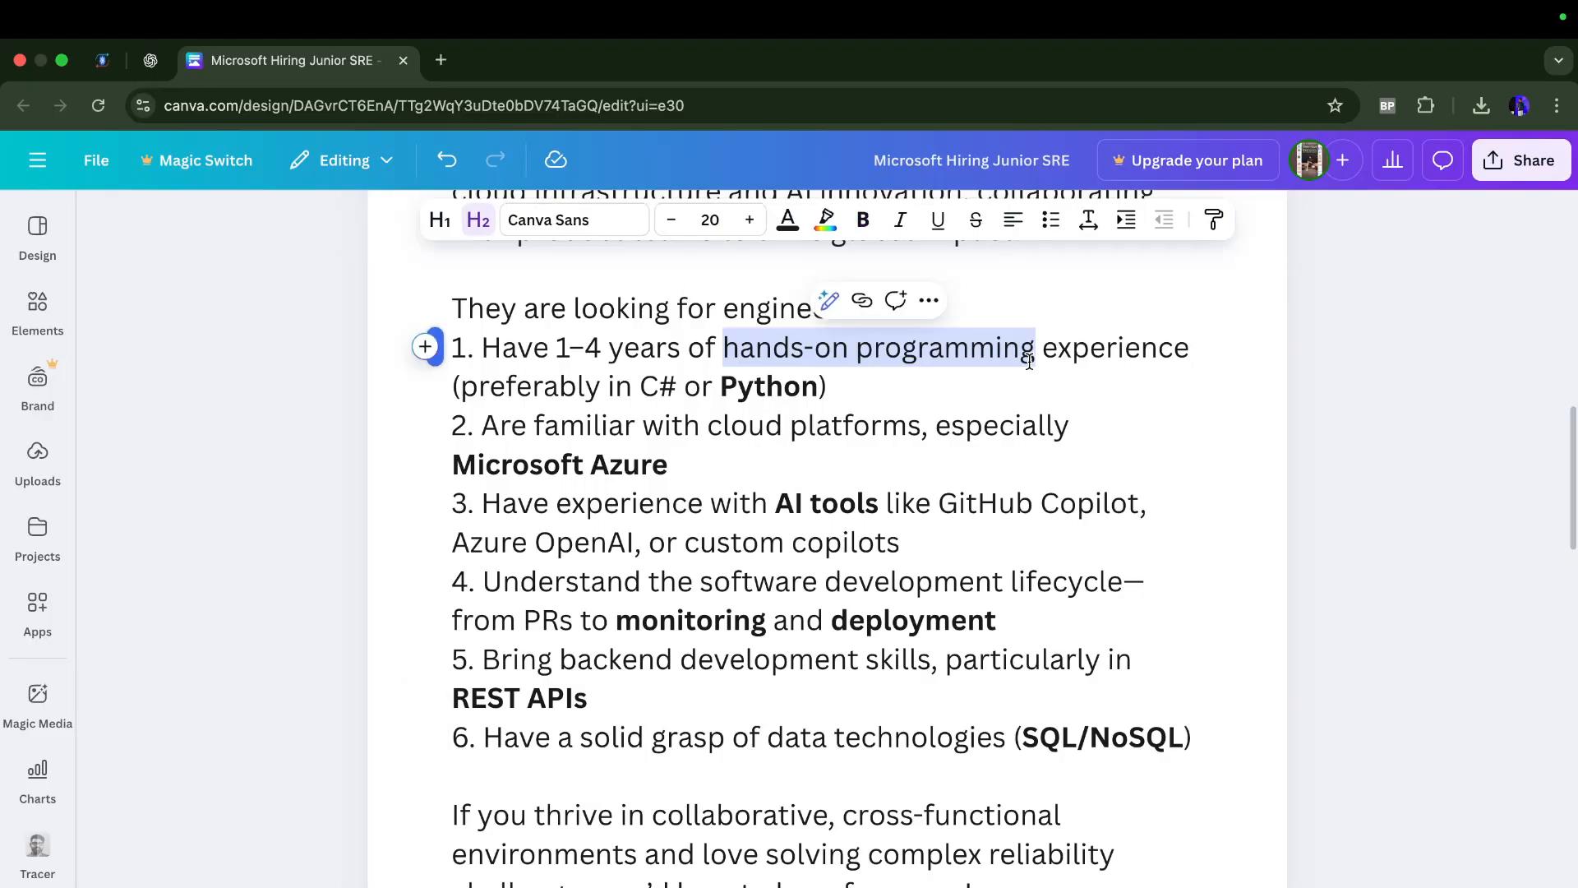
click(863, 219)
text(`)
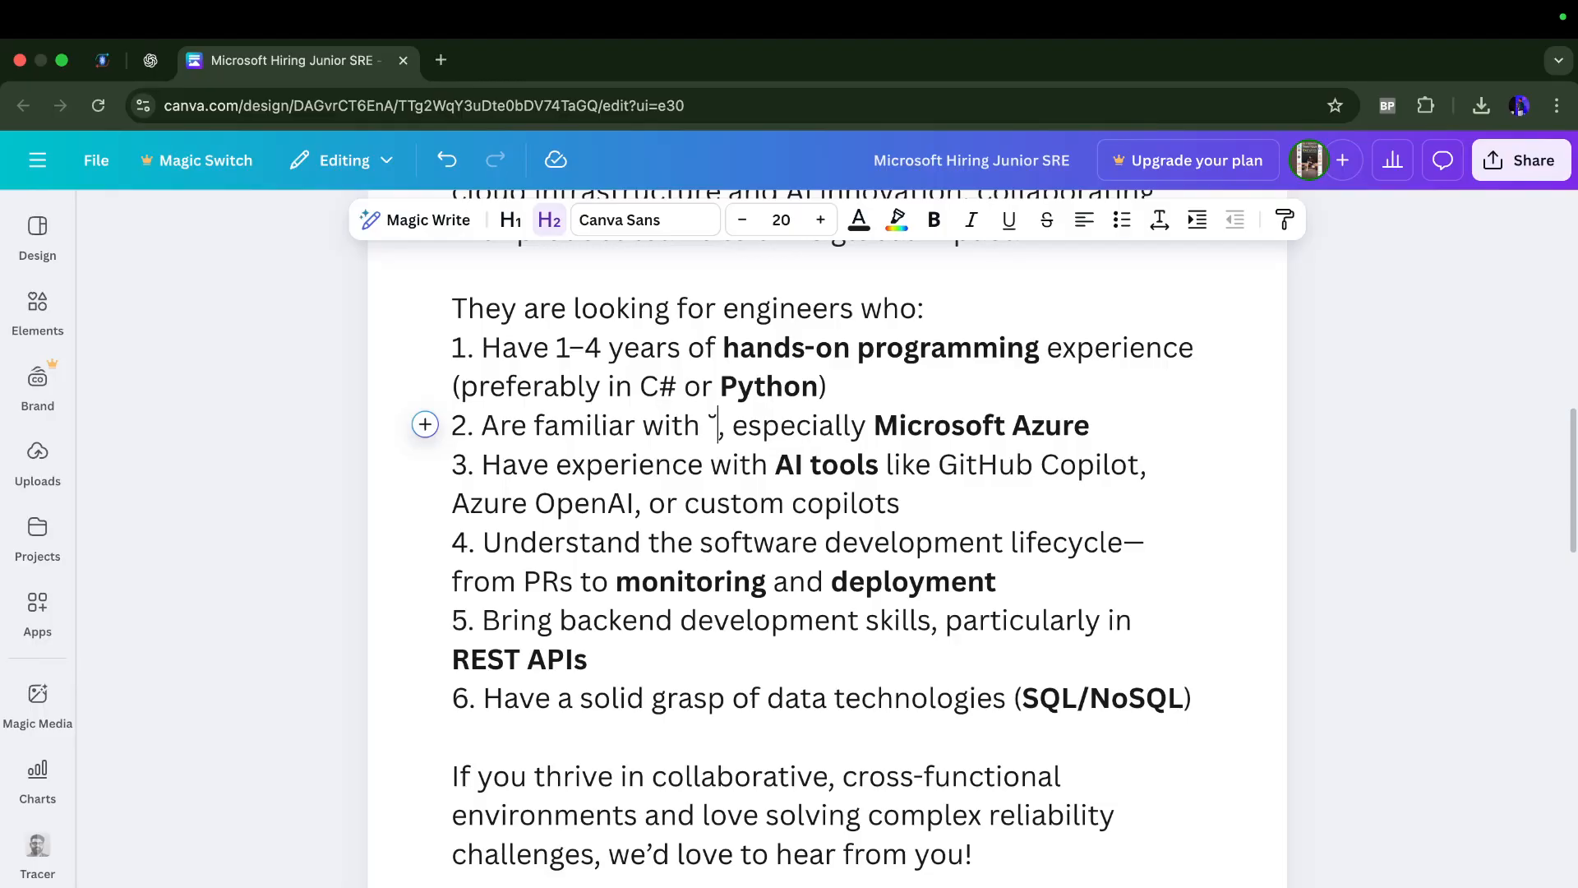
Retype 'cloud platforms' in the second requirement.
text(cloud platforms)
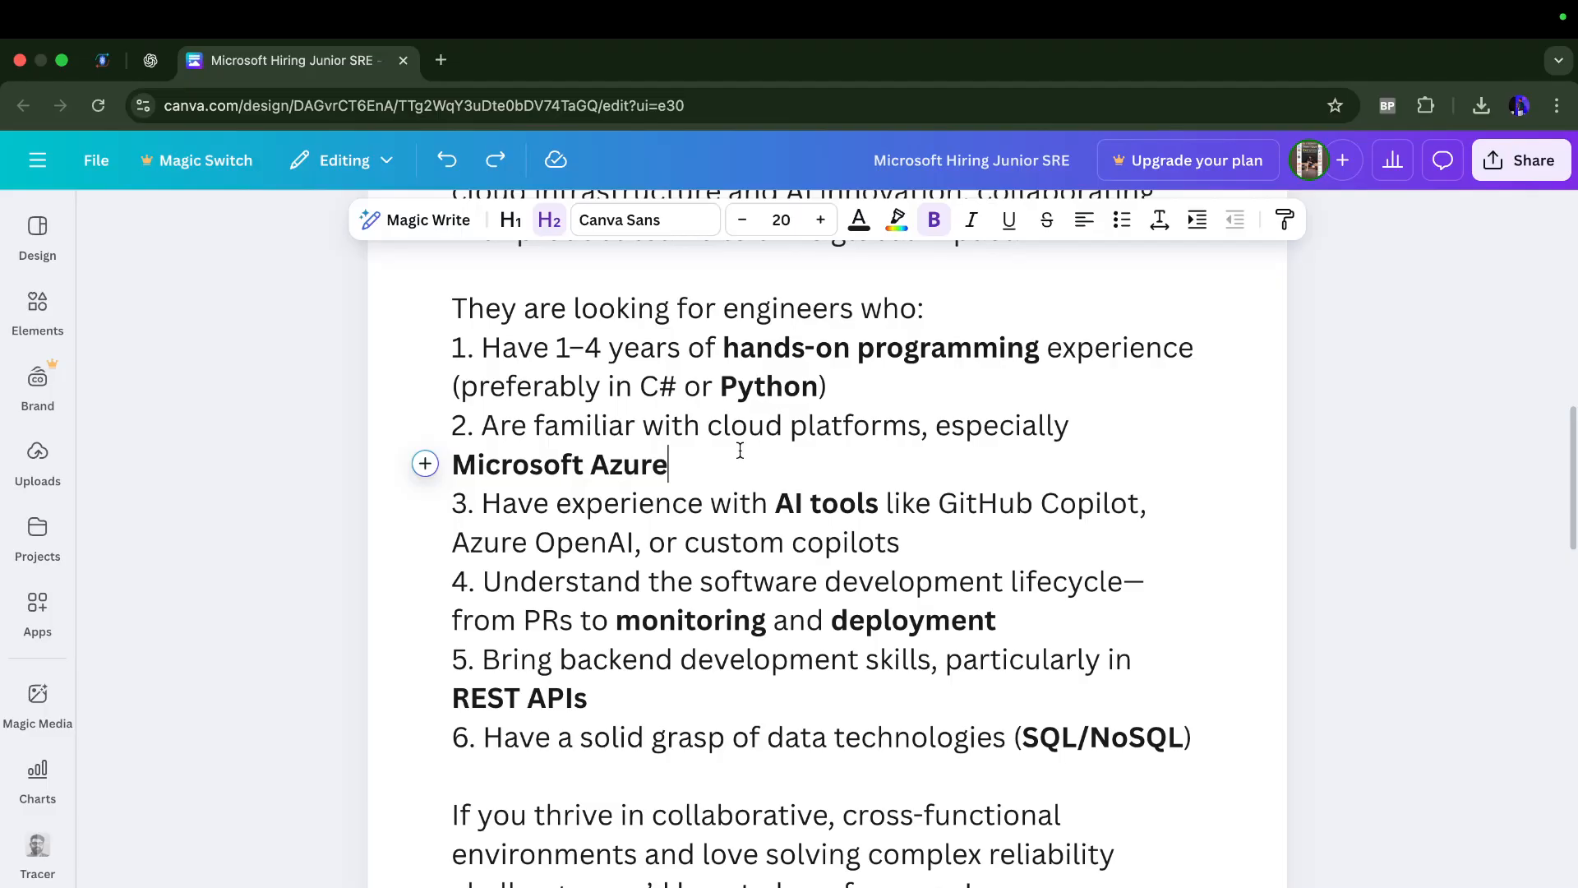
scroll(down, 3)
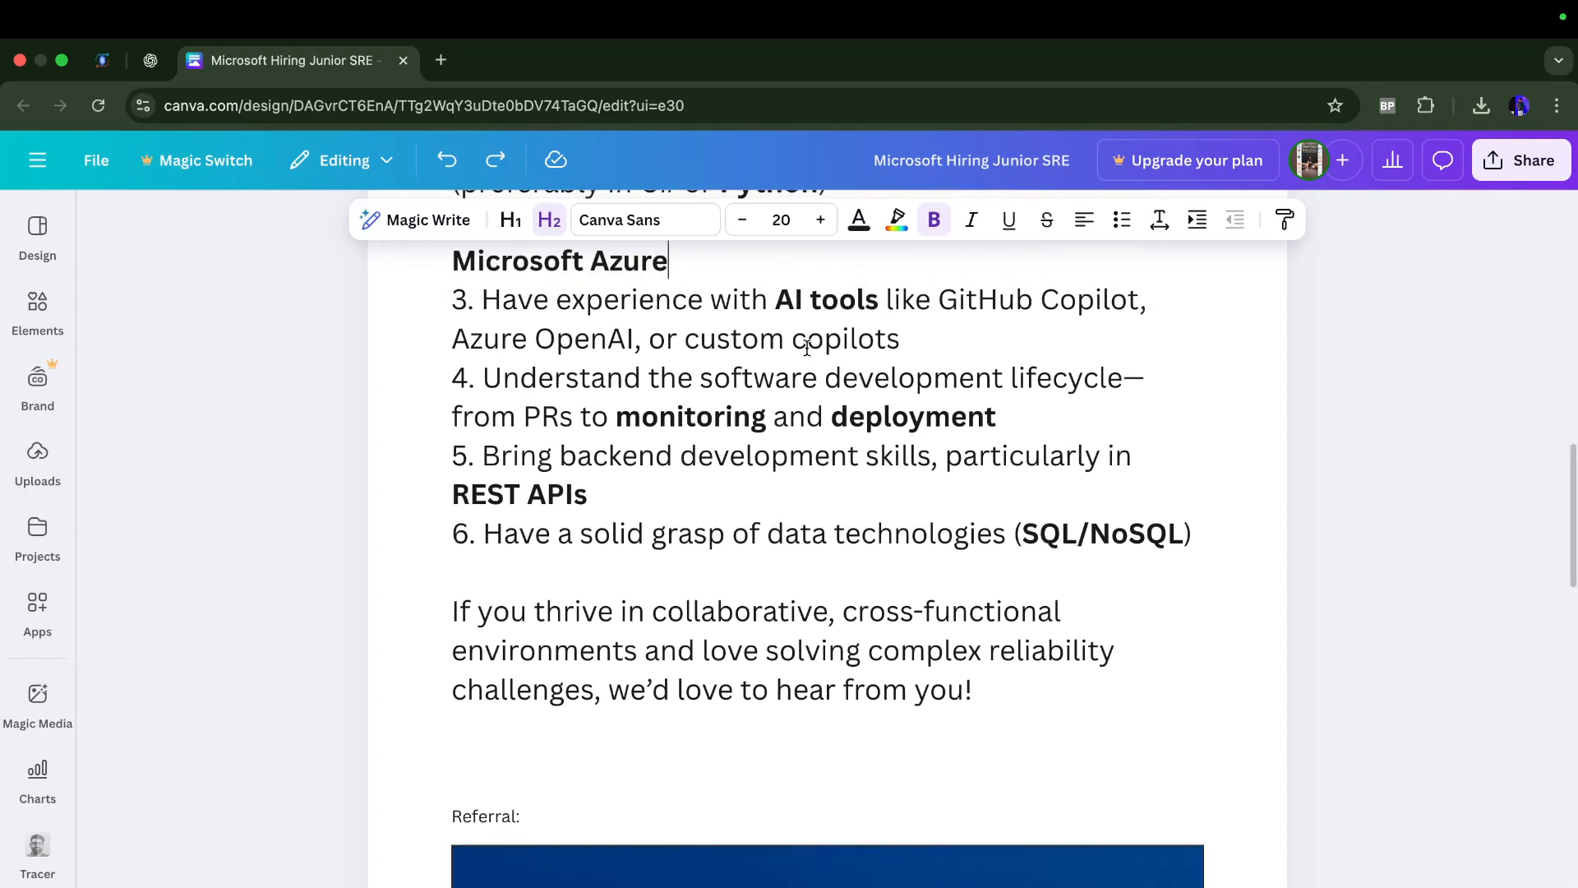
mouse_move(953, 345)
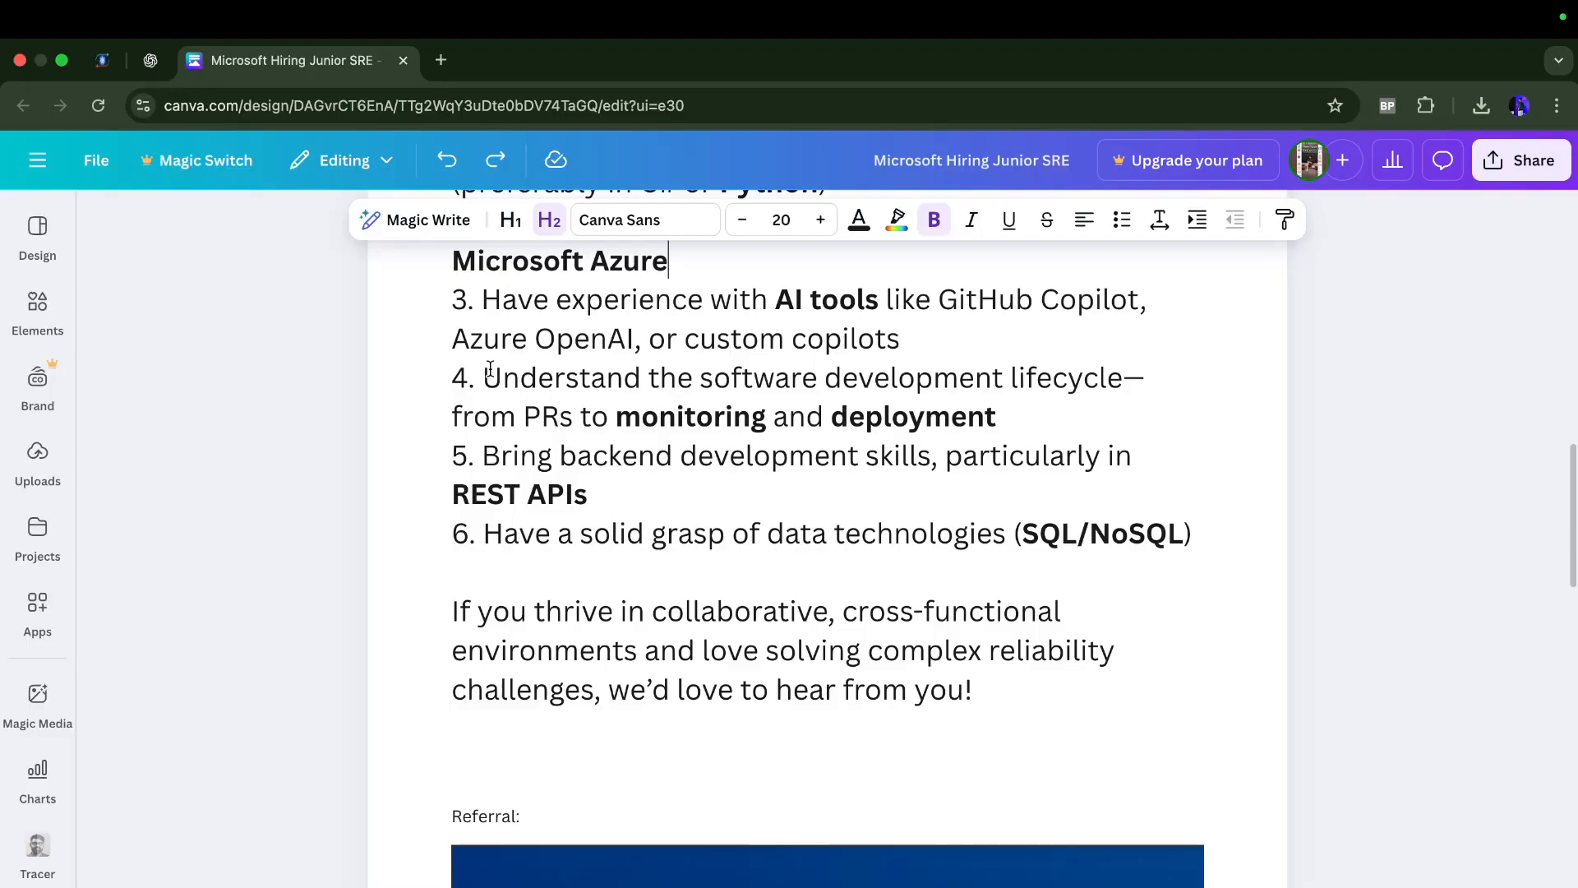
mouse_move(801, 438)
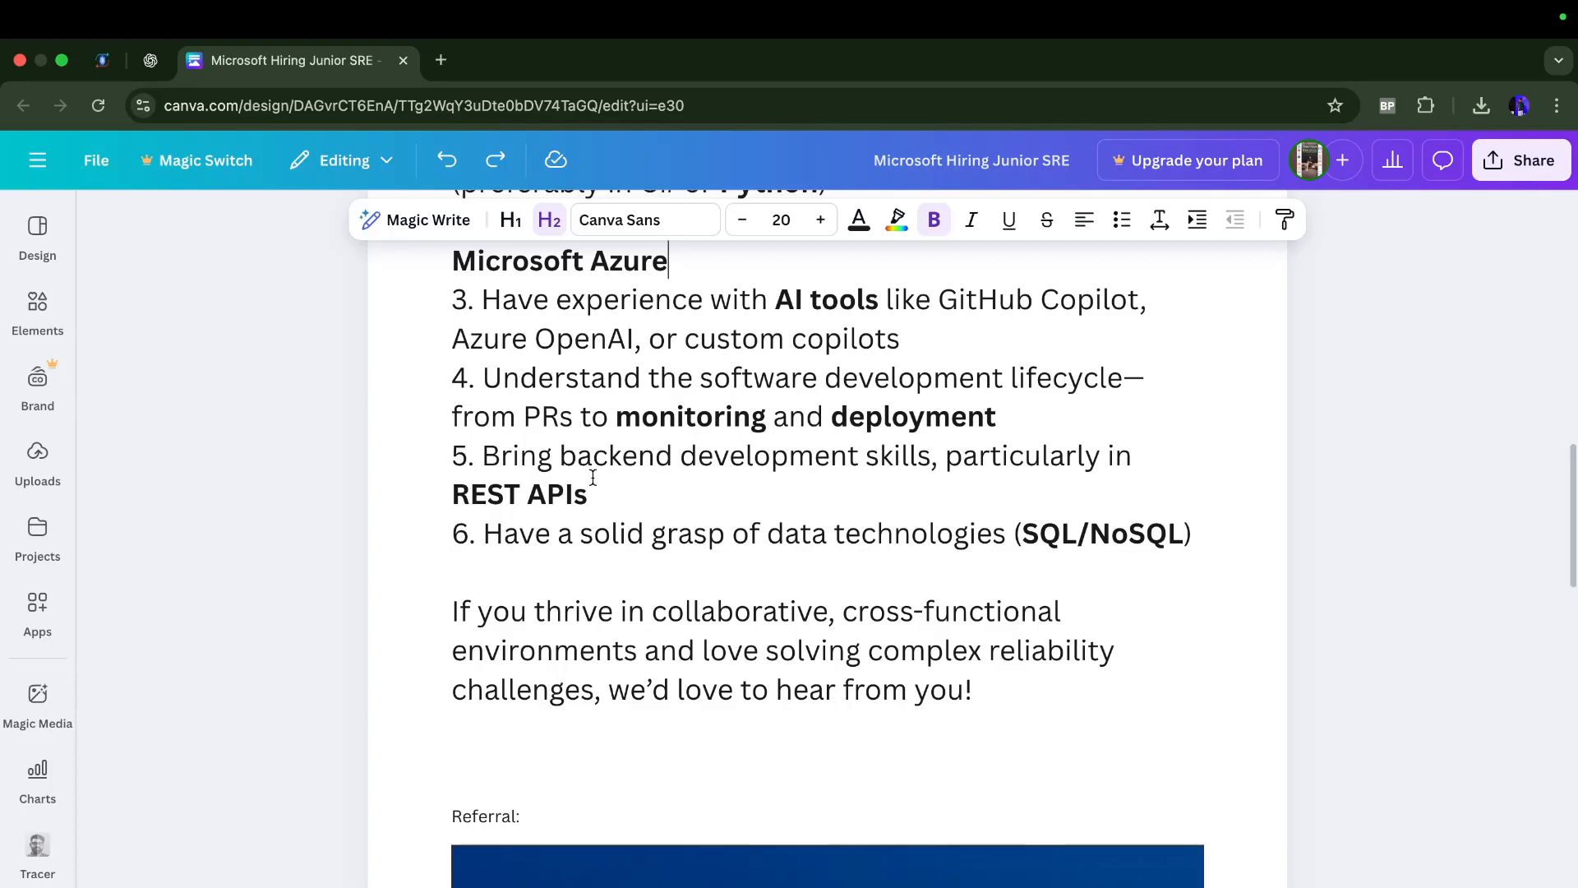
mouse_move(602, 497)
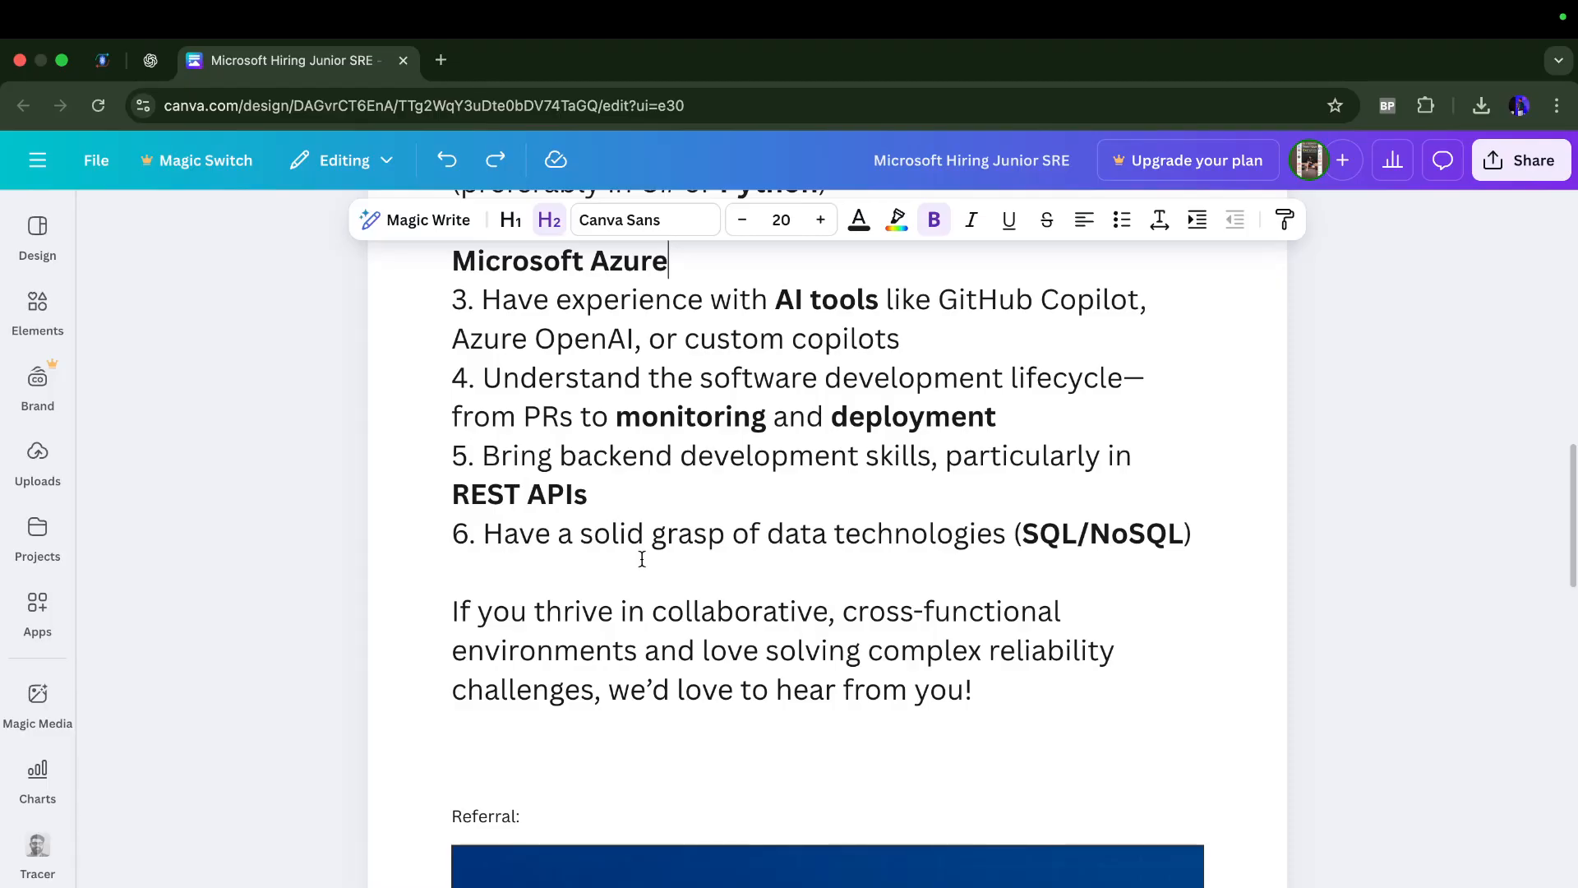
mouse_move(979, 539)
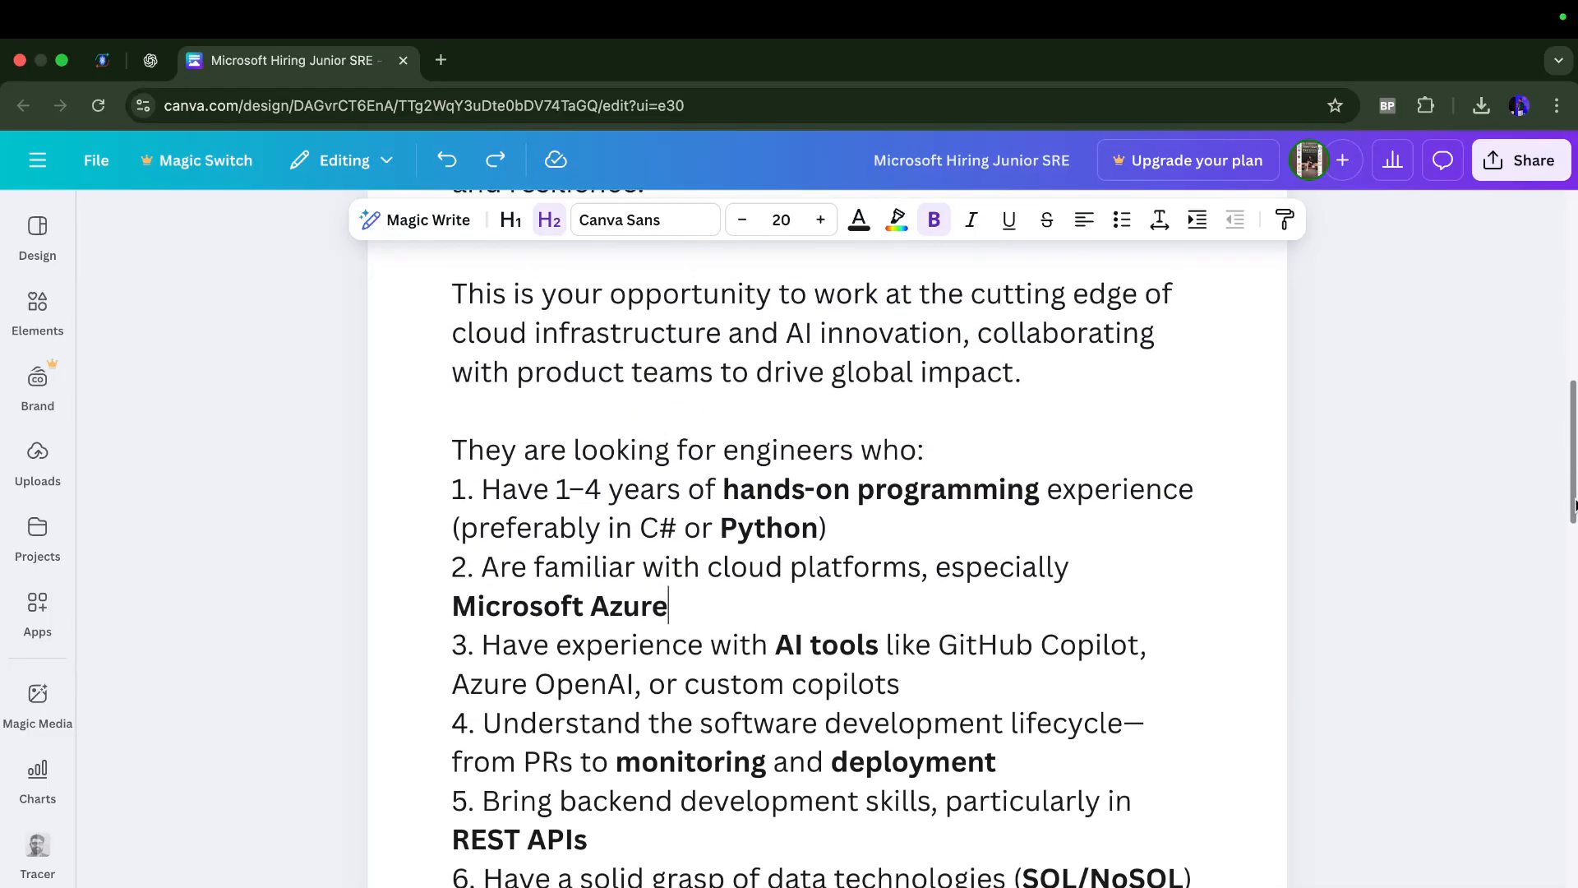
scroll(down, 3)
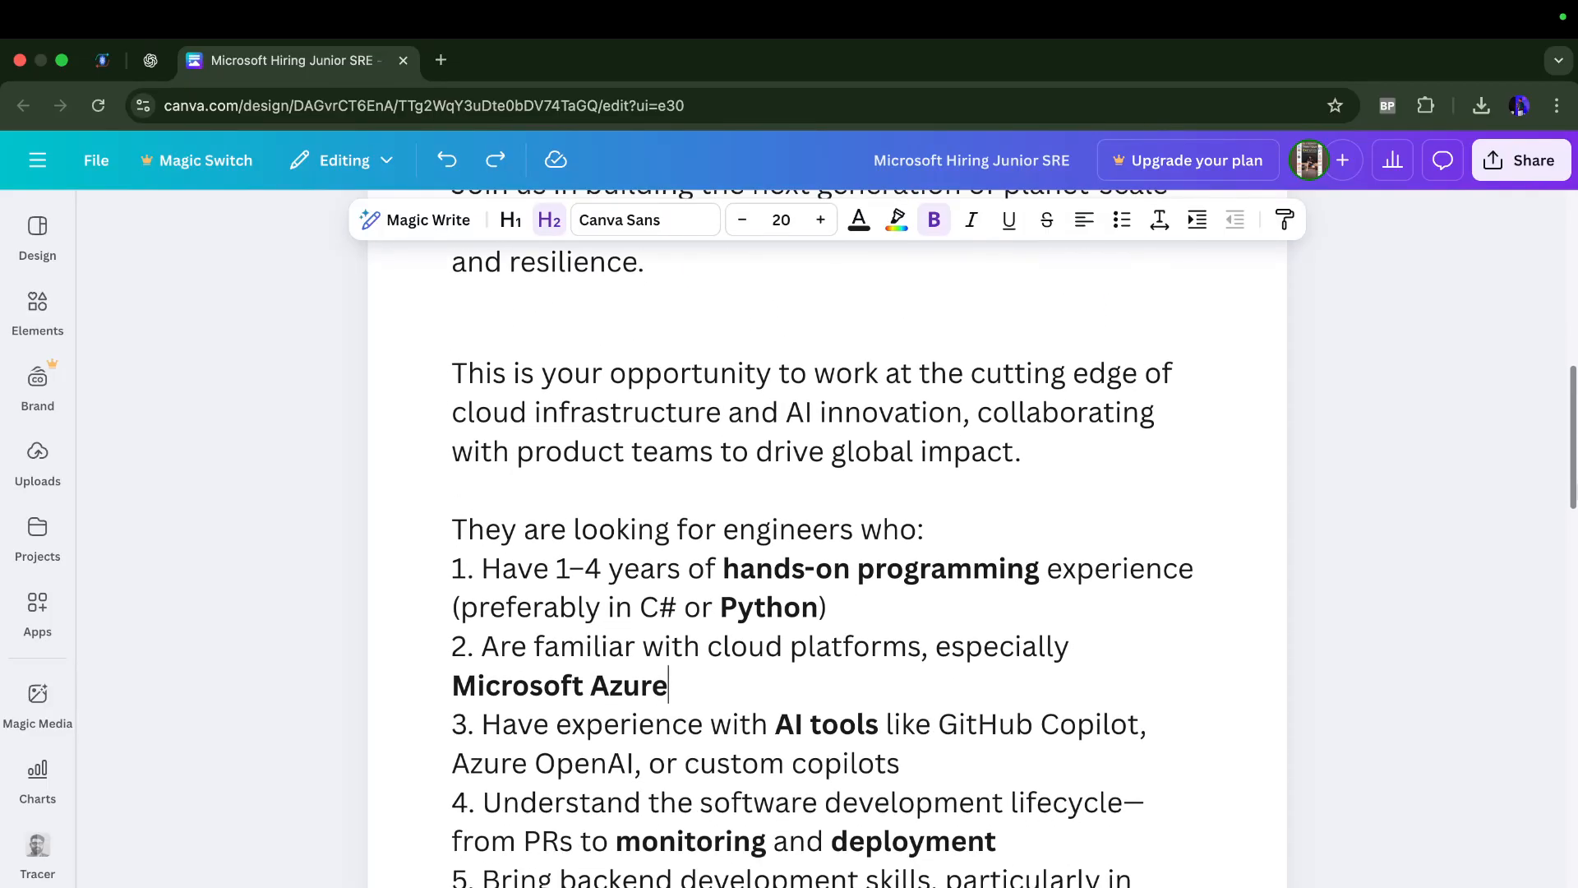
scroll(down, 3)
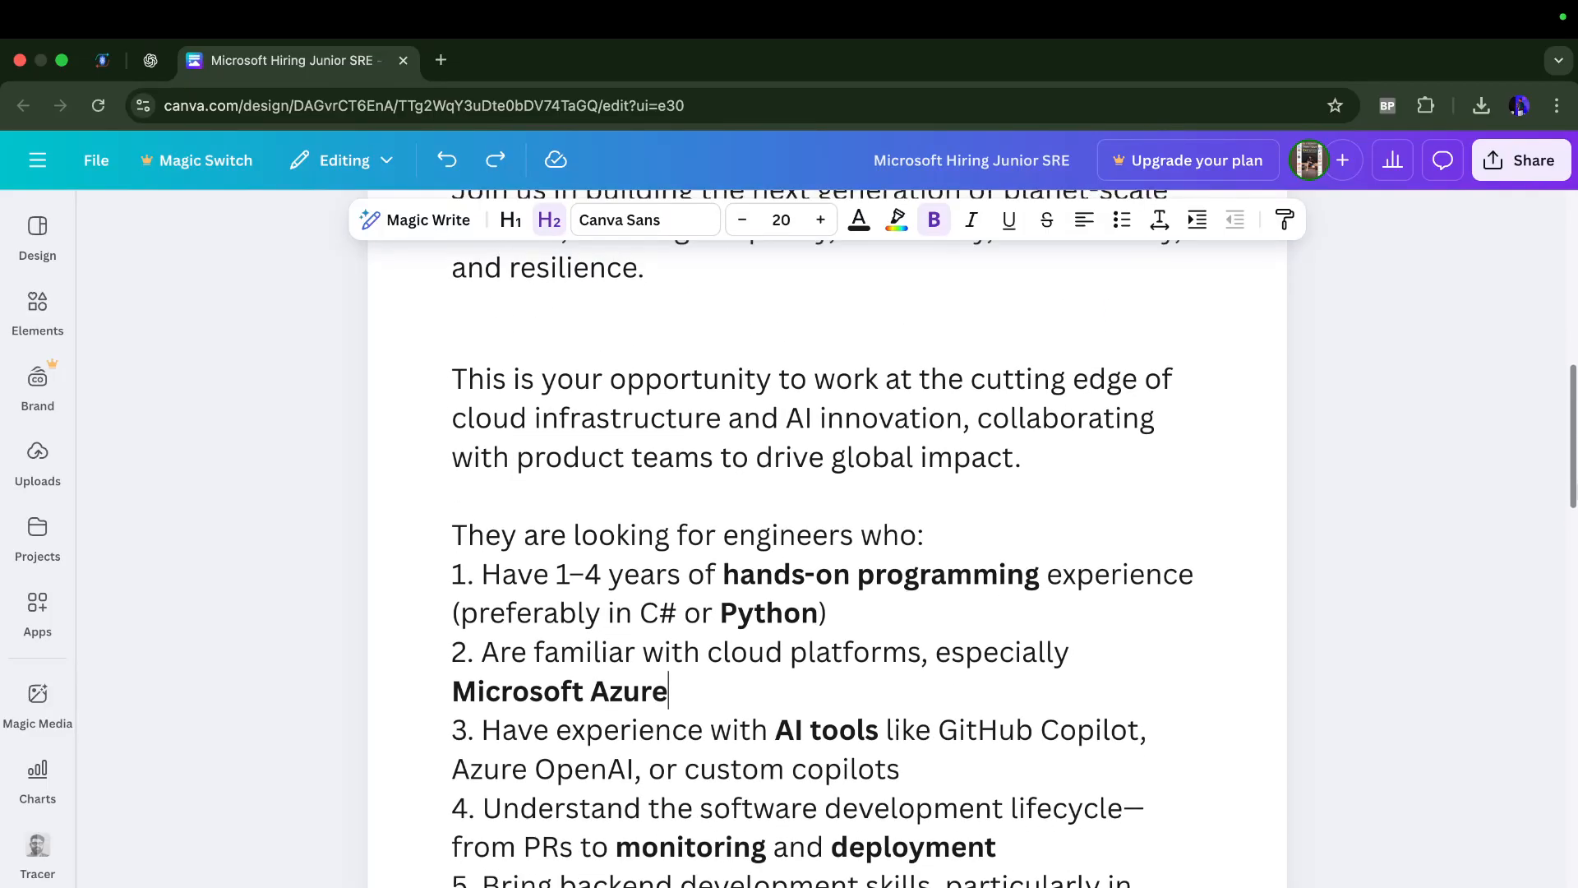
scroll(down, 3)
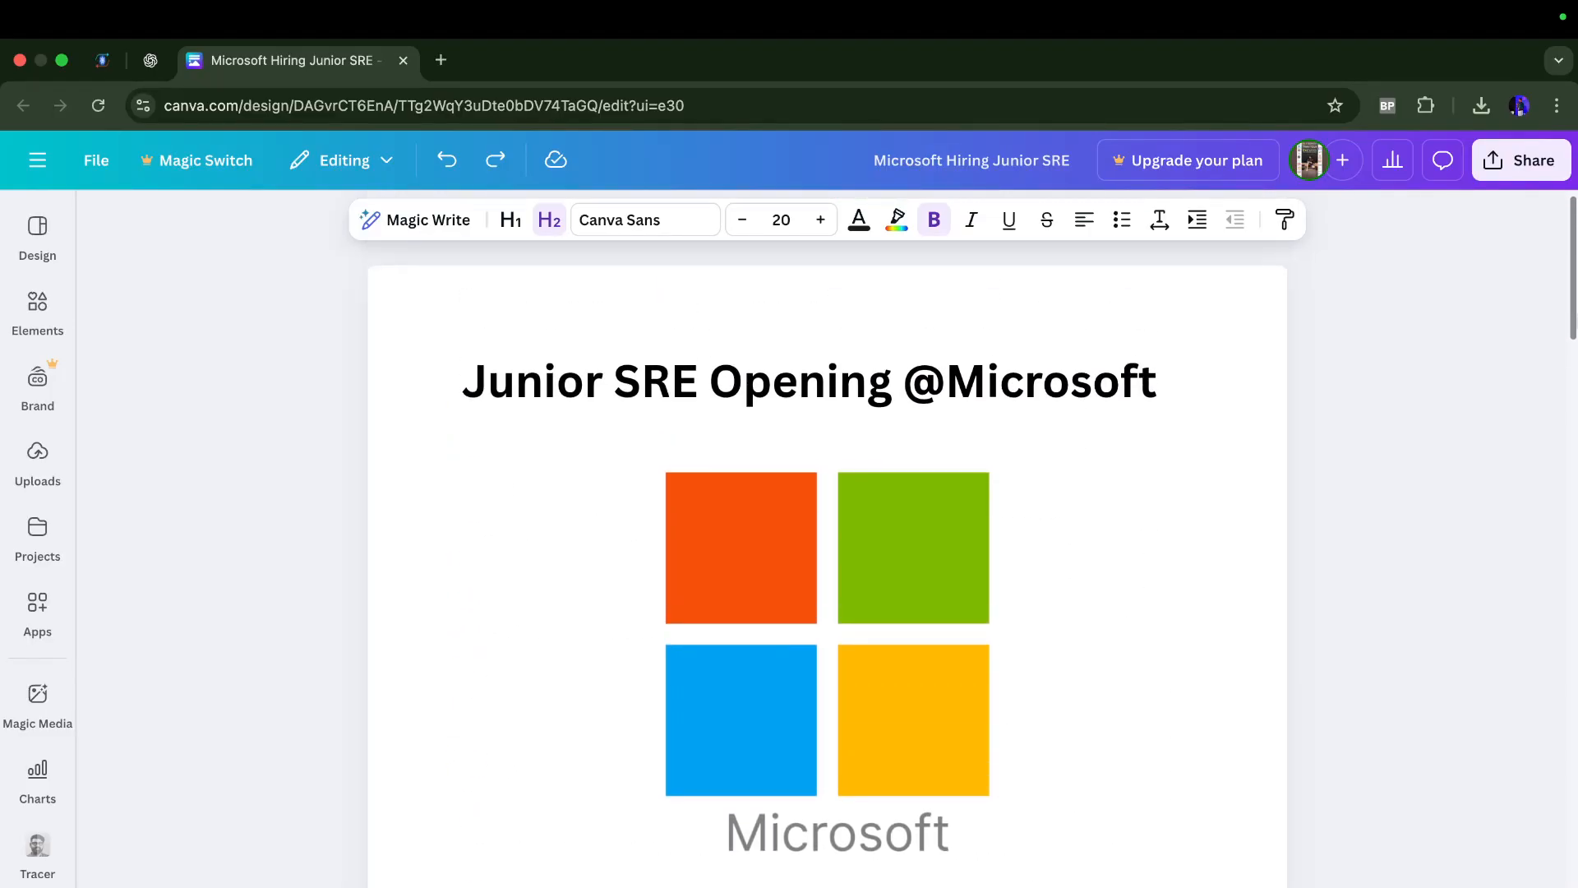
scroll(down, 3)
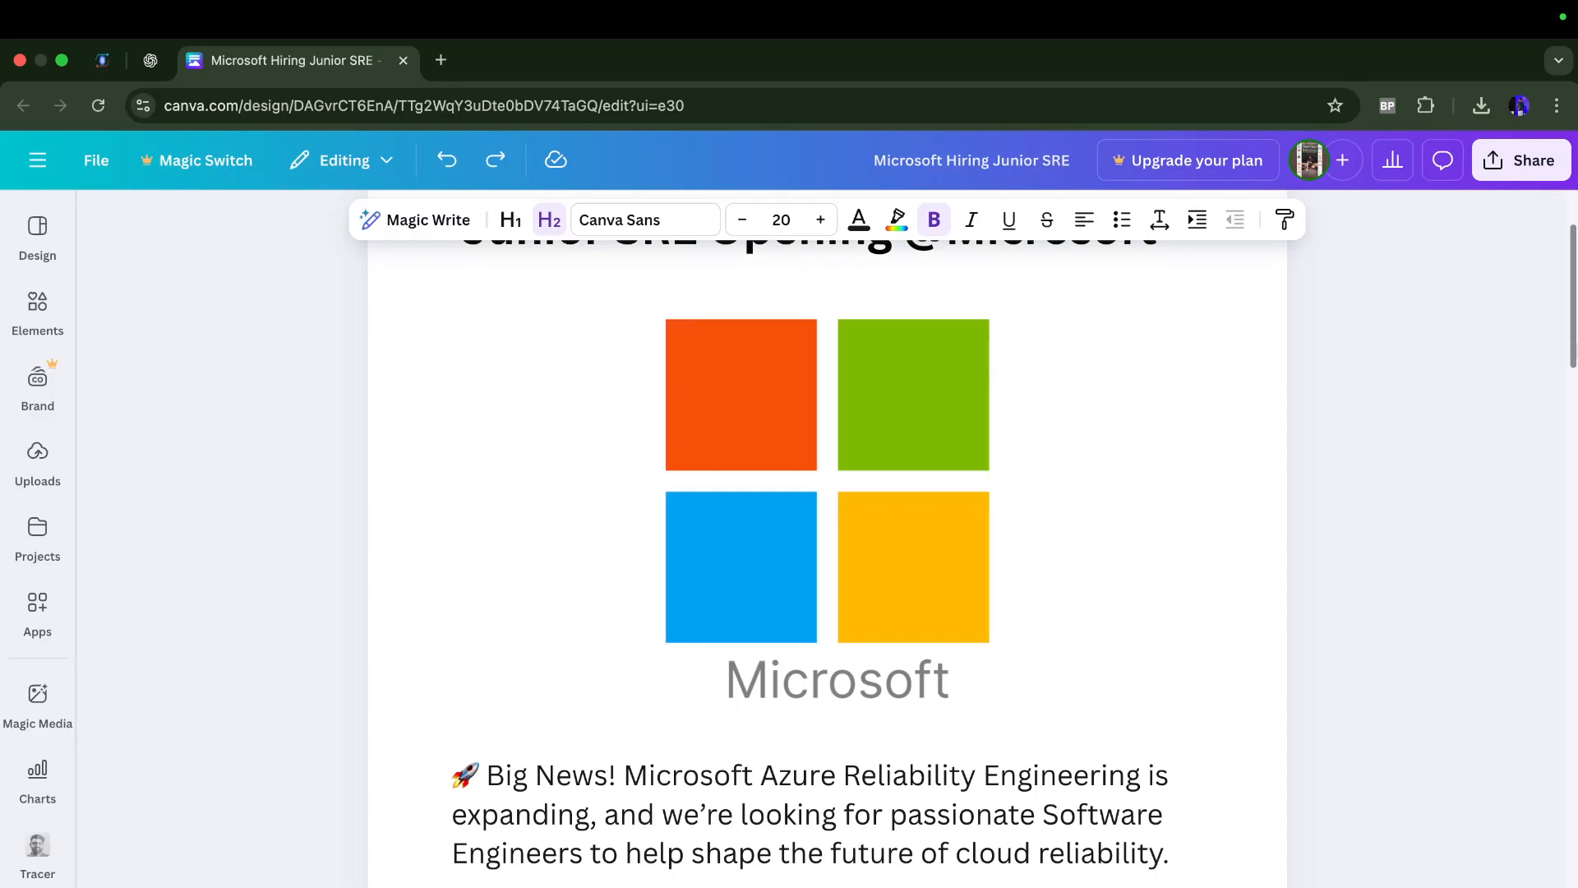
scroll(down, 3)
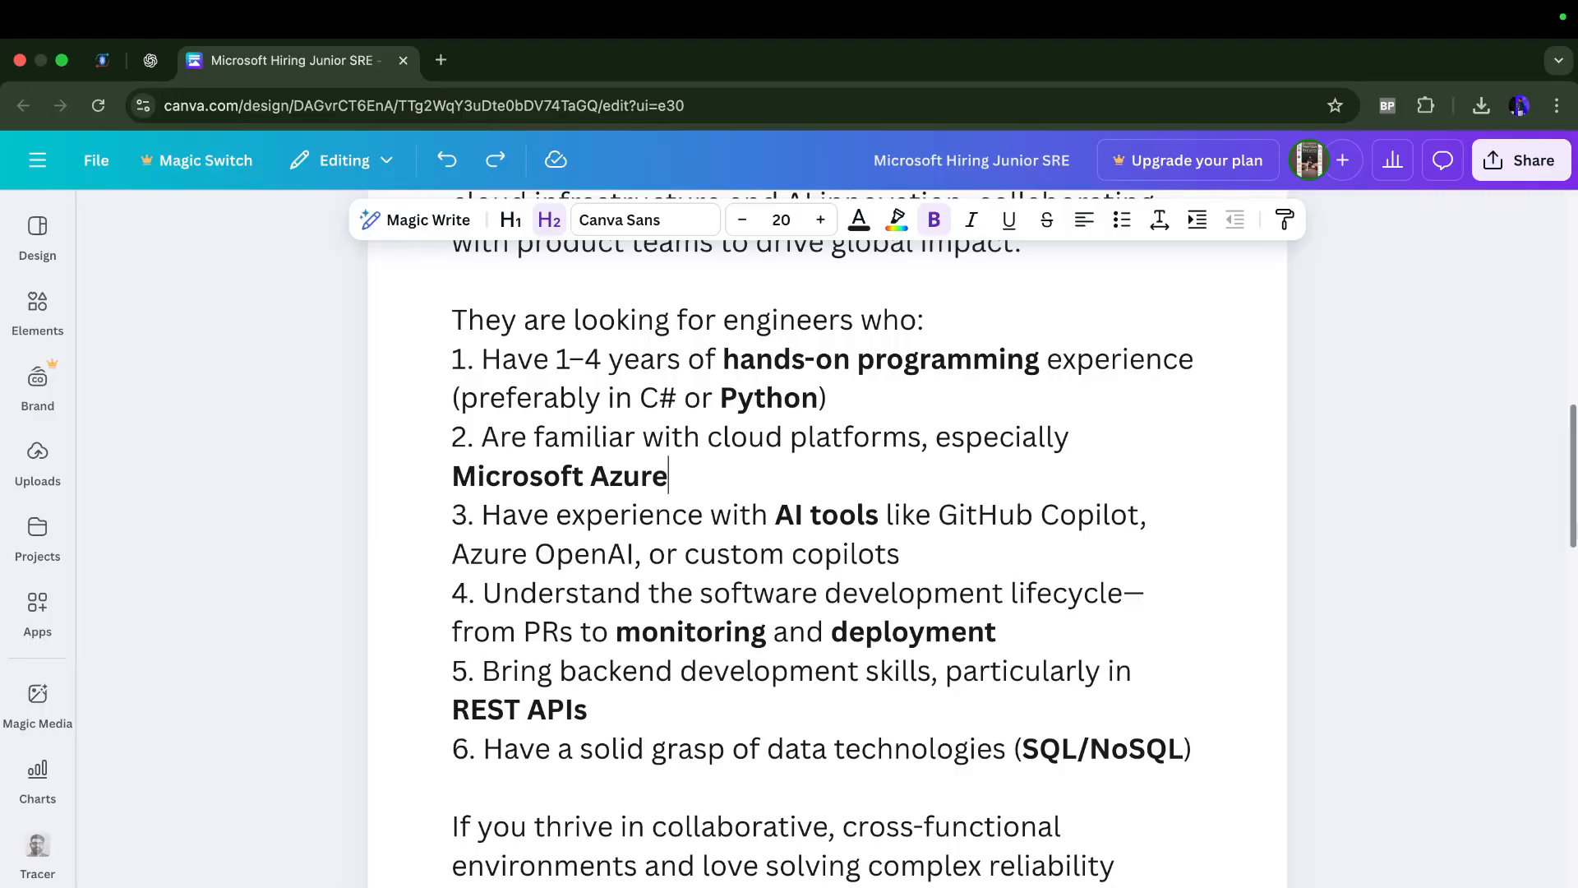
scroll(down, 3)
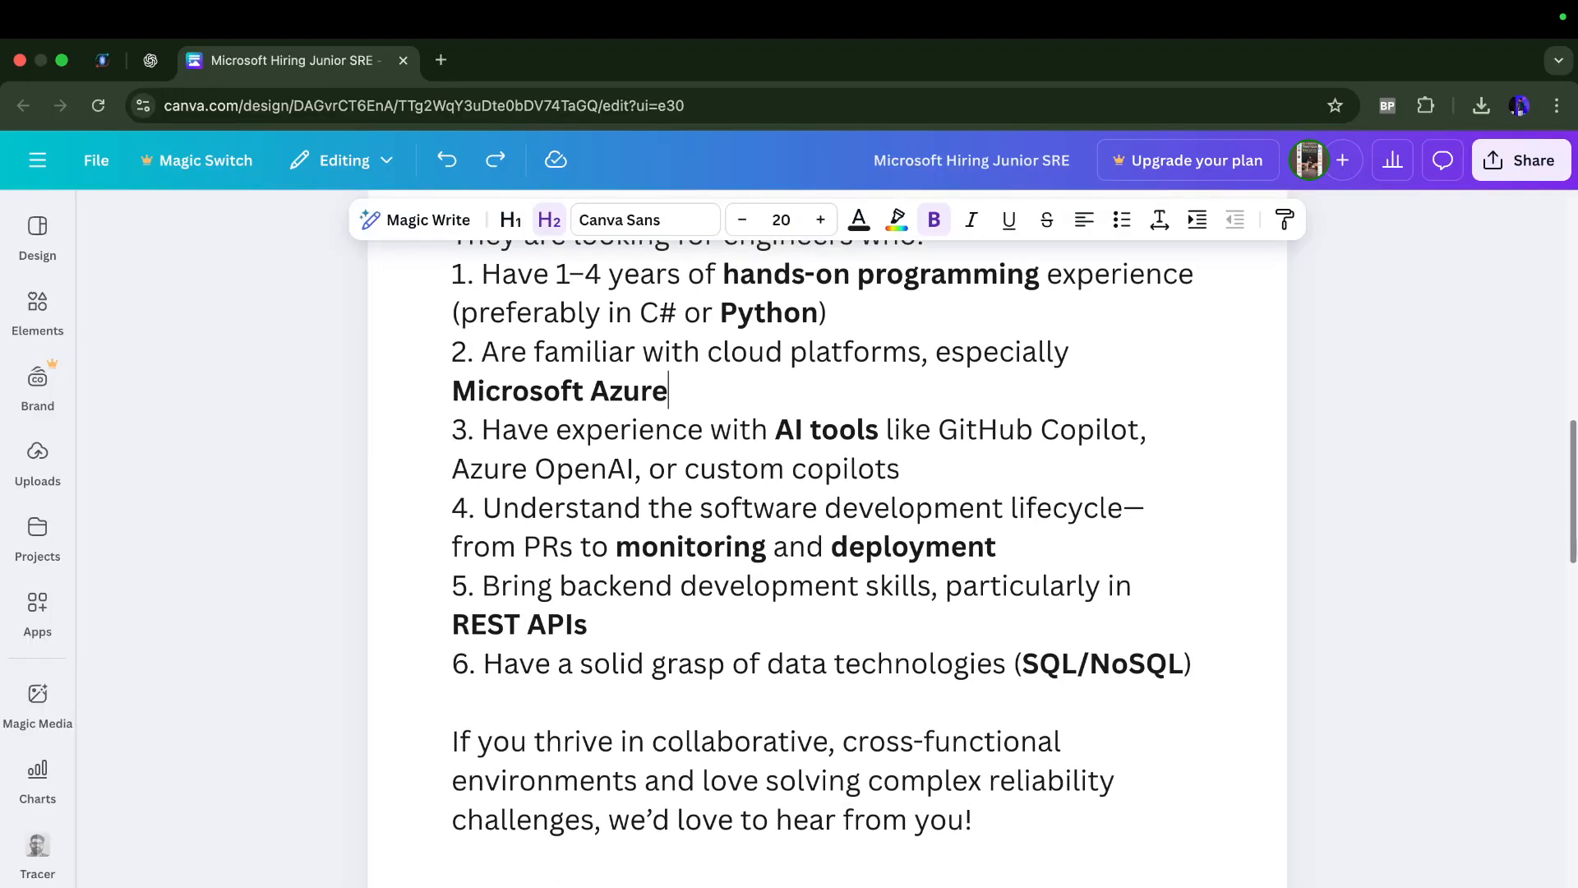
scroll(down, 3)
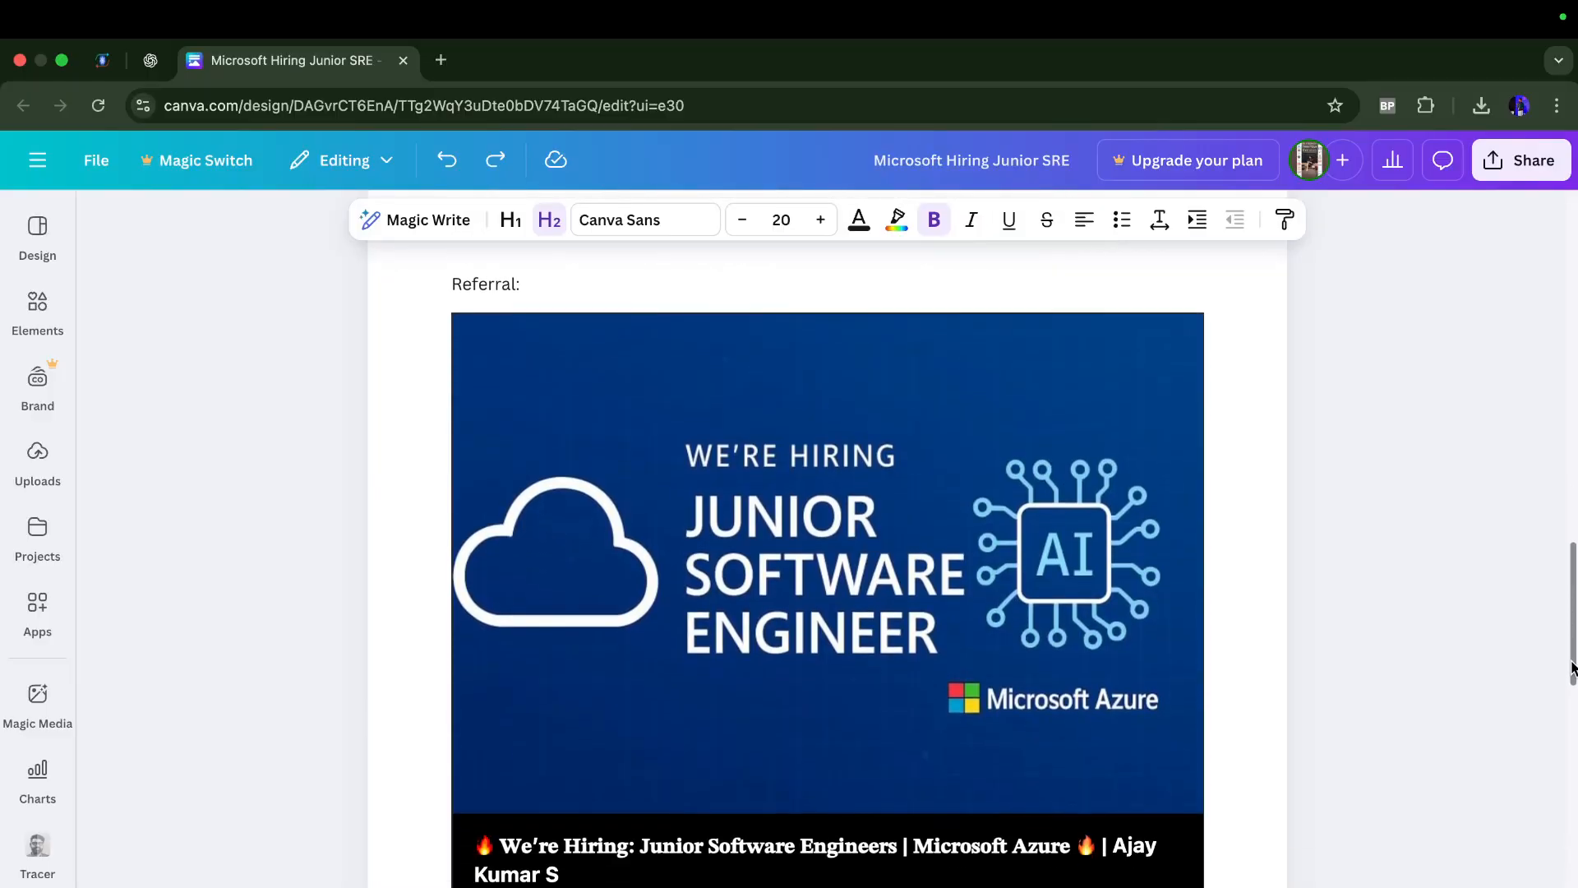
scroll(down, 3)
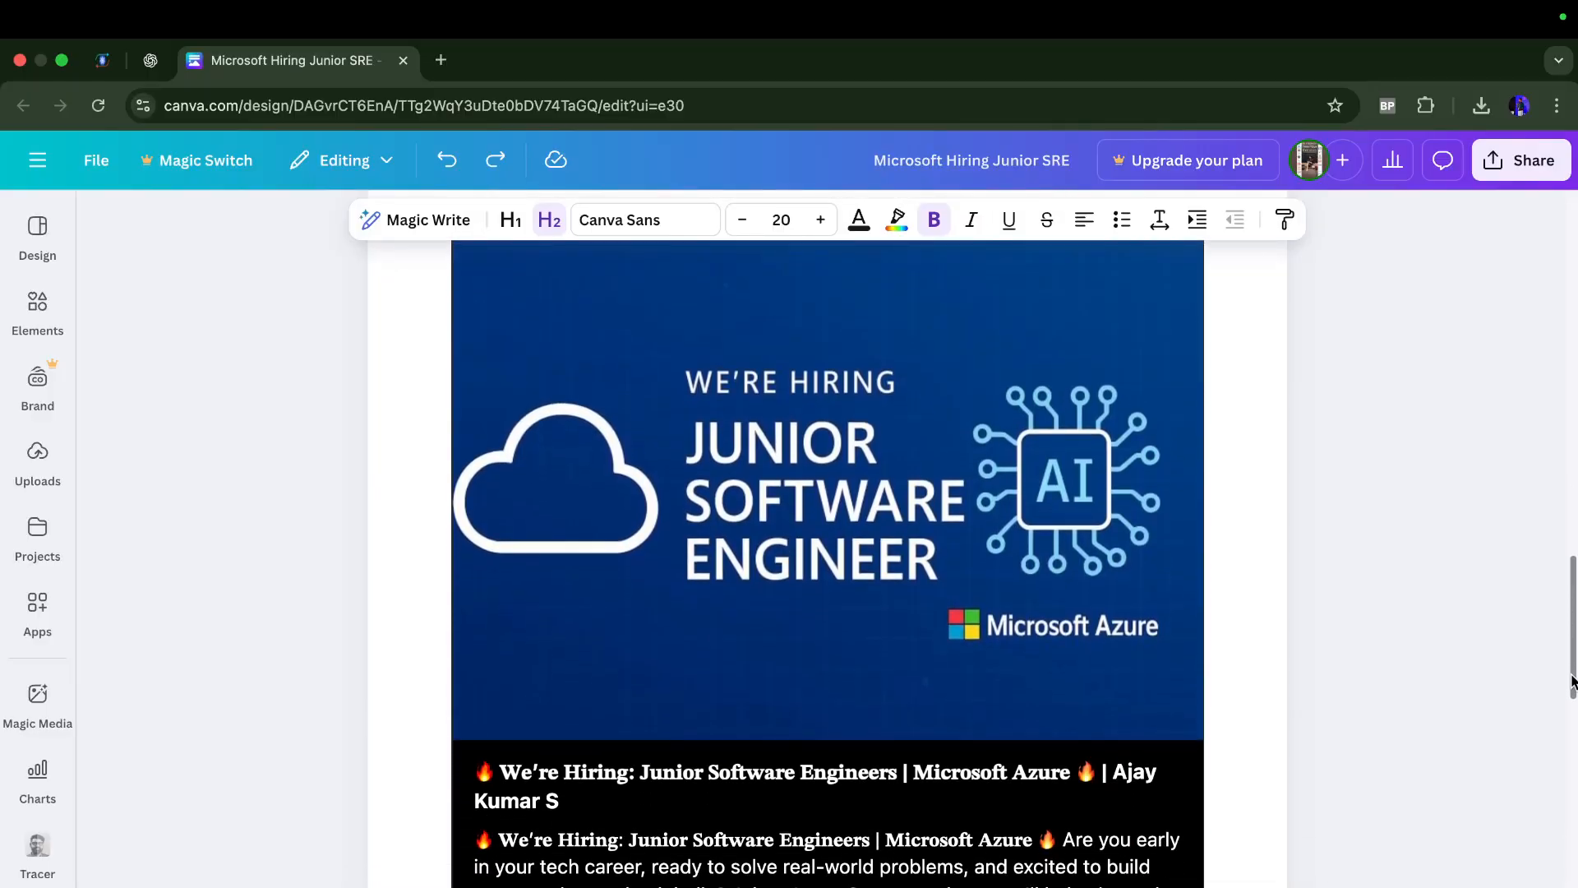
scroll(down, 3)
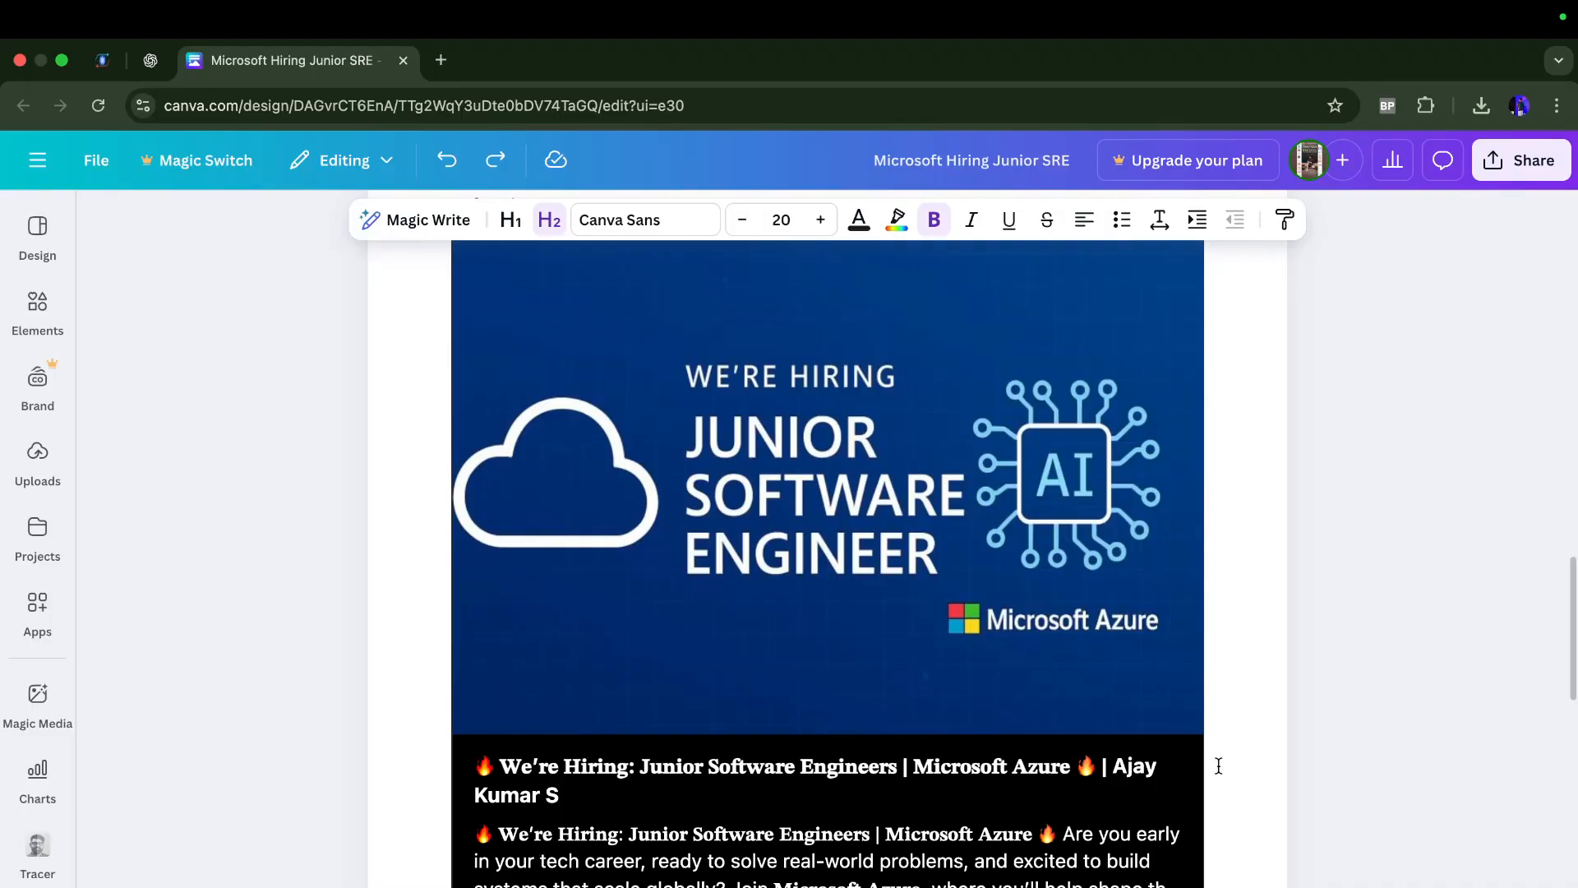
mouse_move(1565, 638)
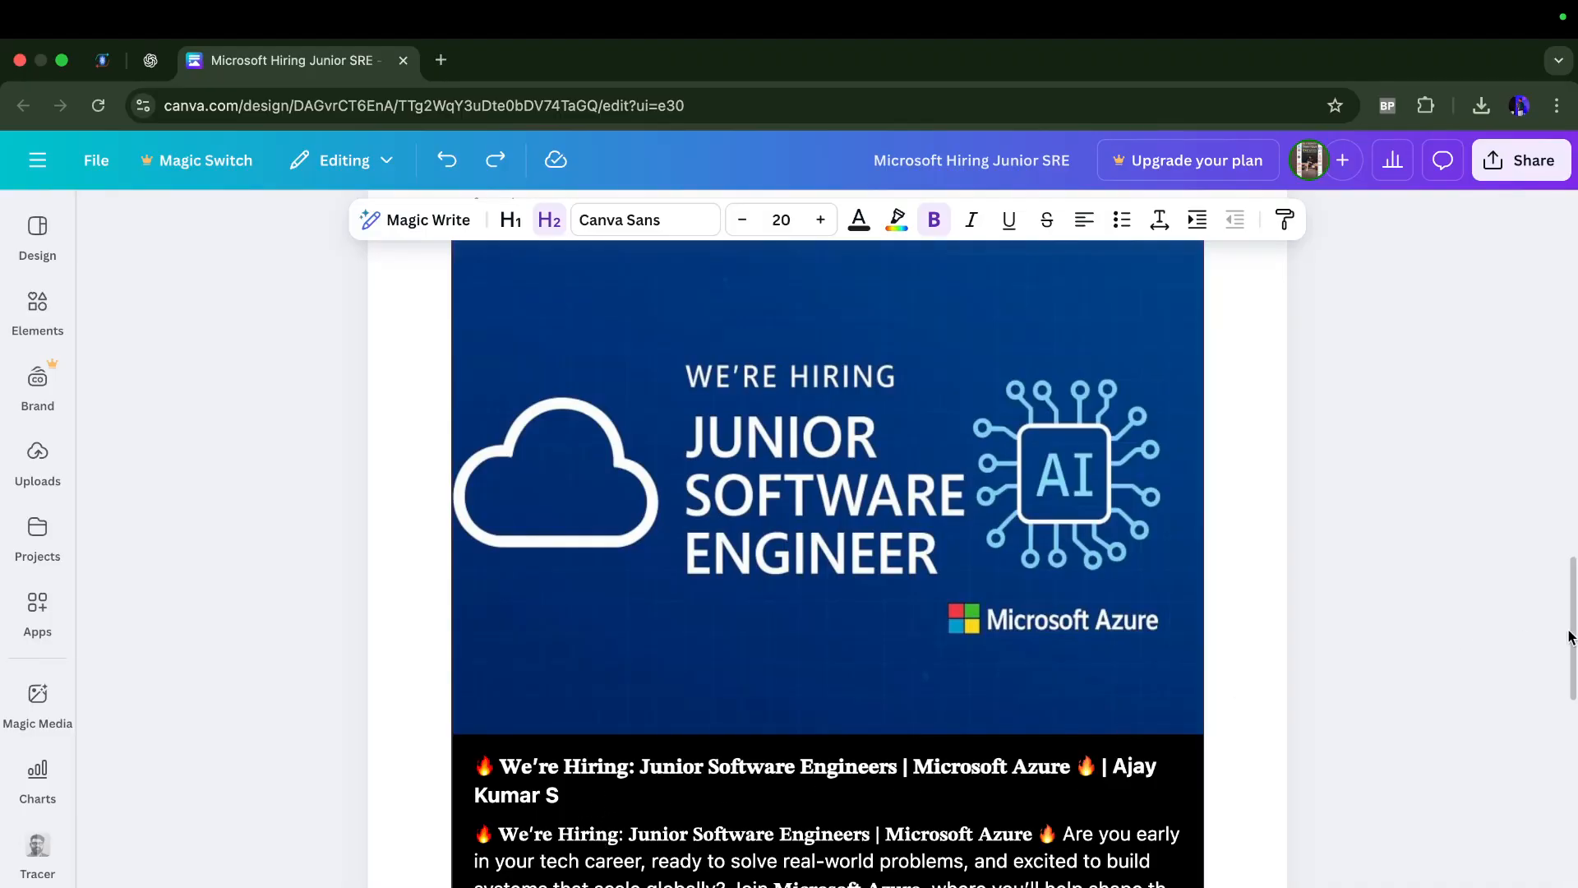
scroll(down, 3)
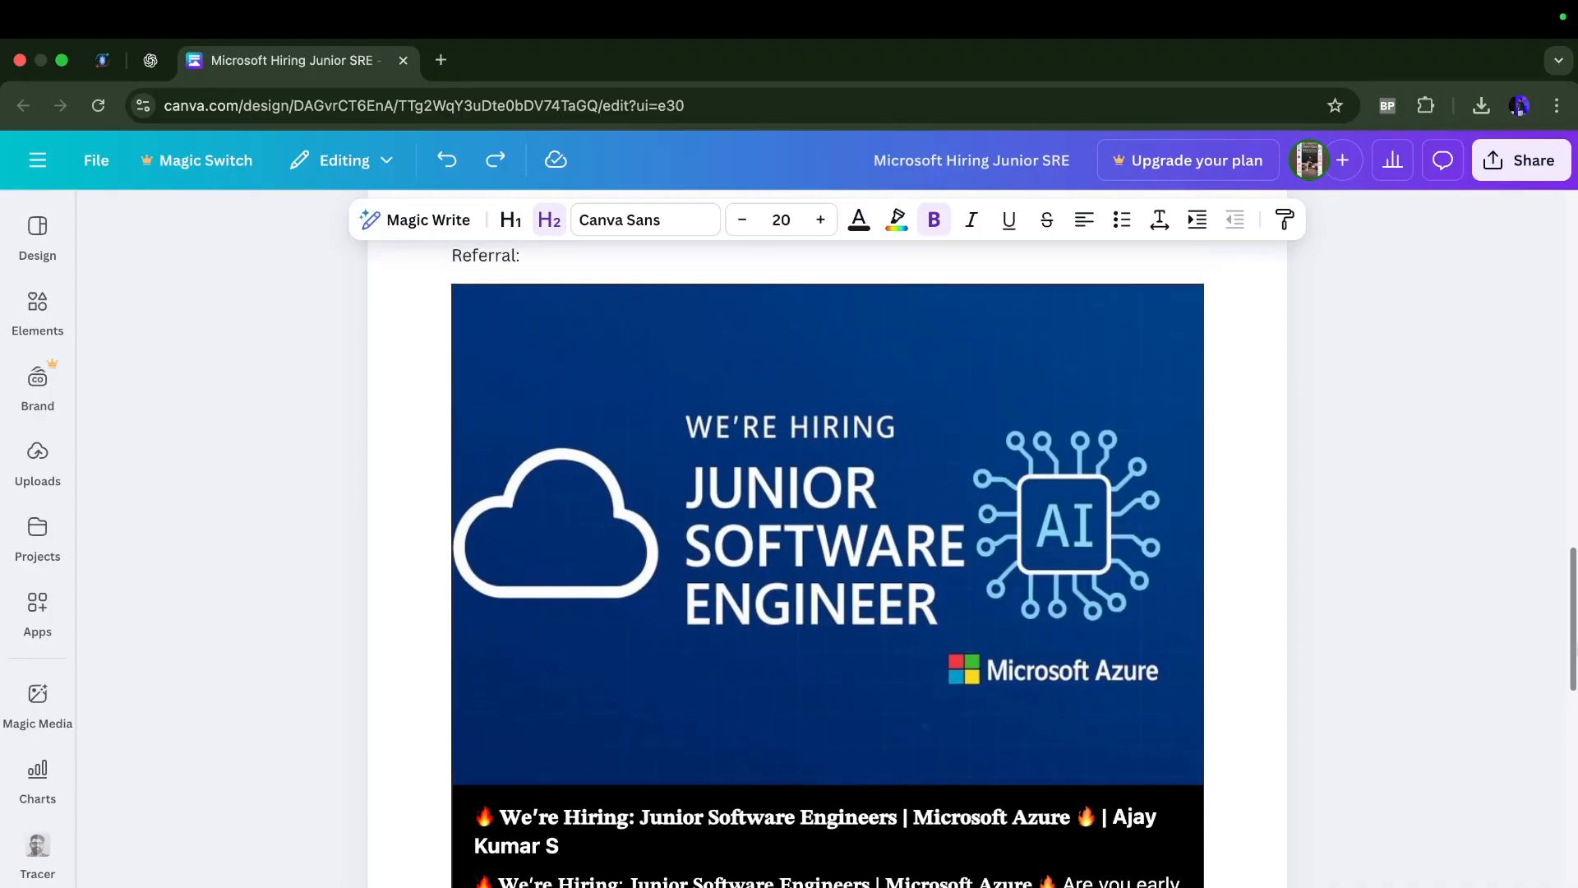
scroll(down, 3)
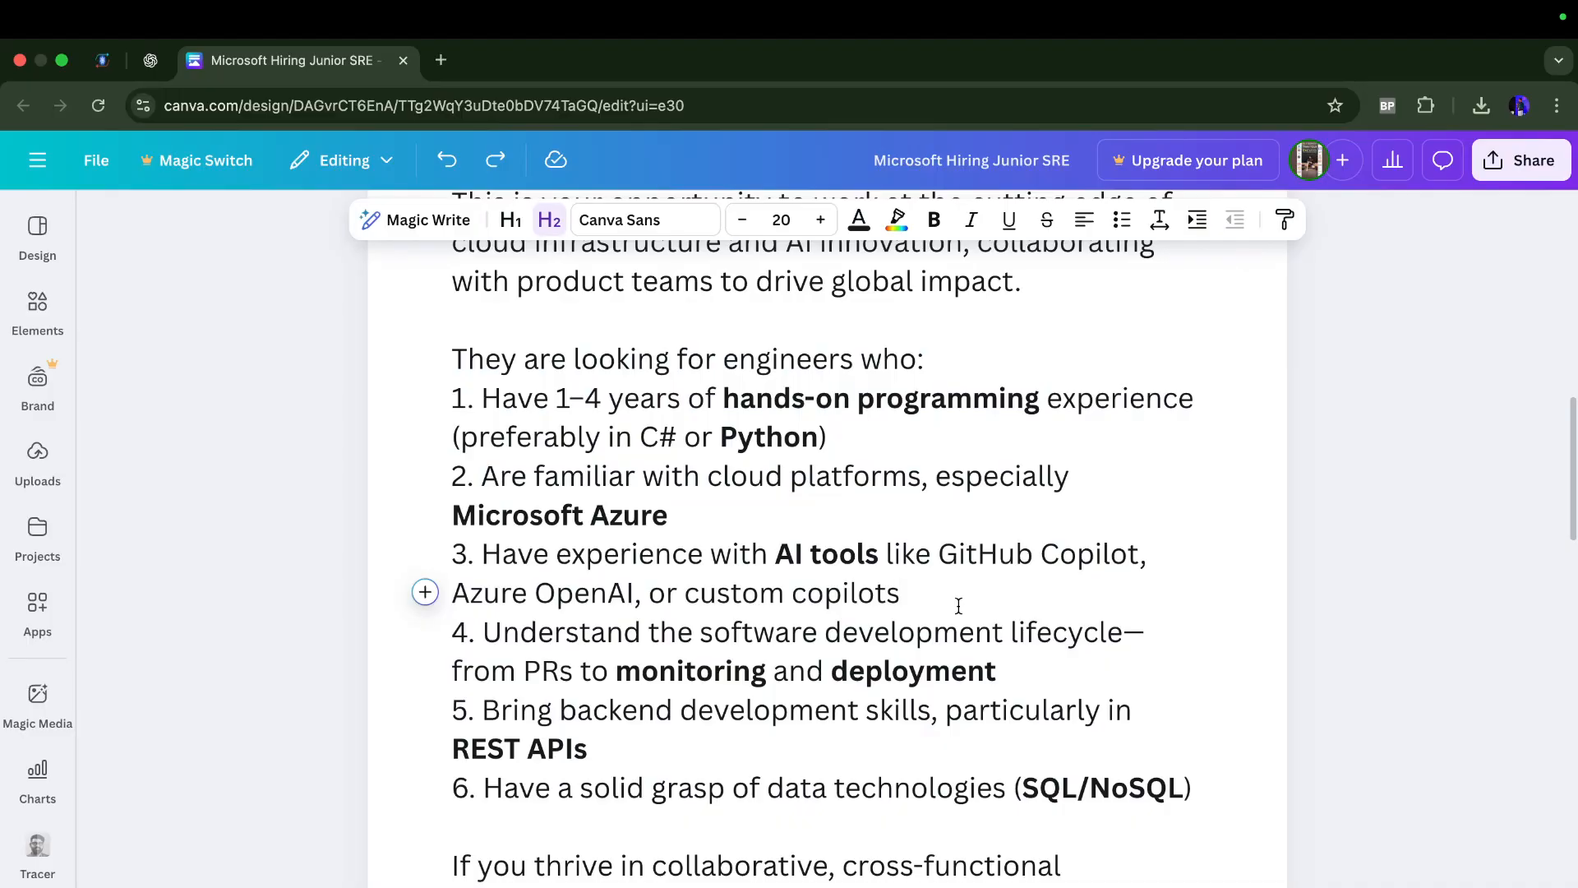
mouse_move(851, 442)
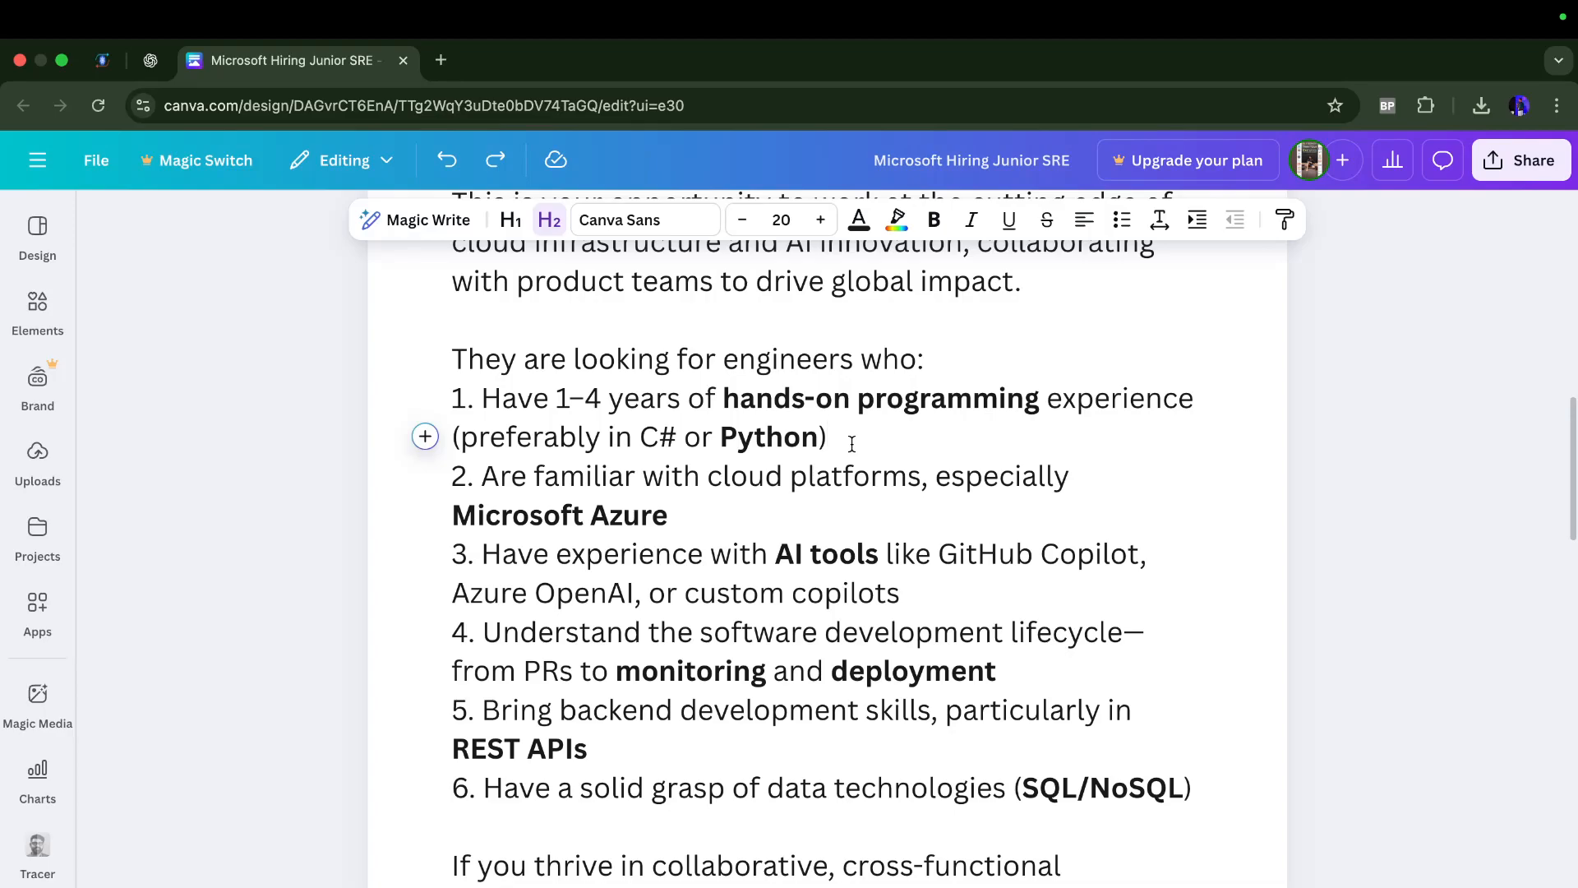
drag(481, 396, 827, 436)
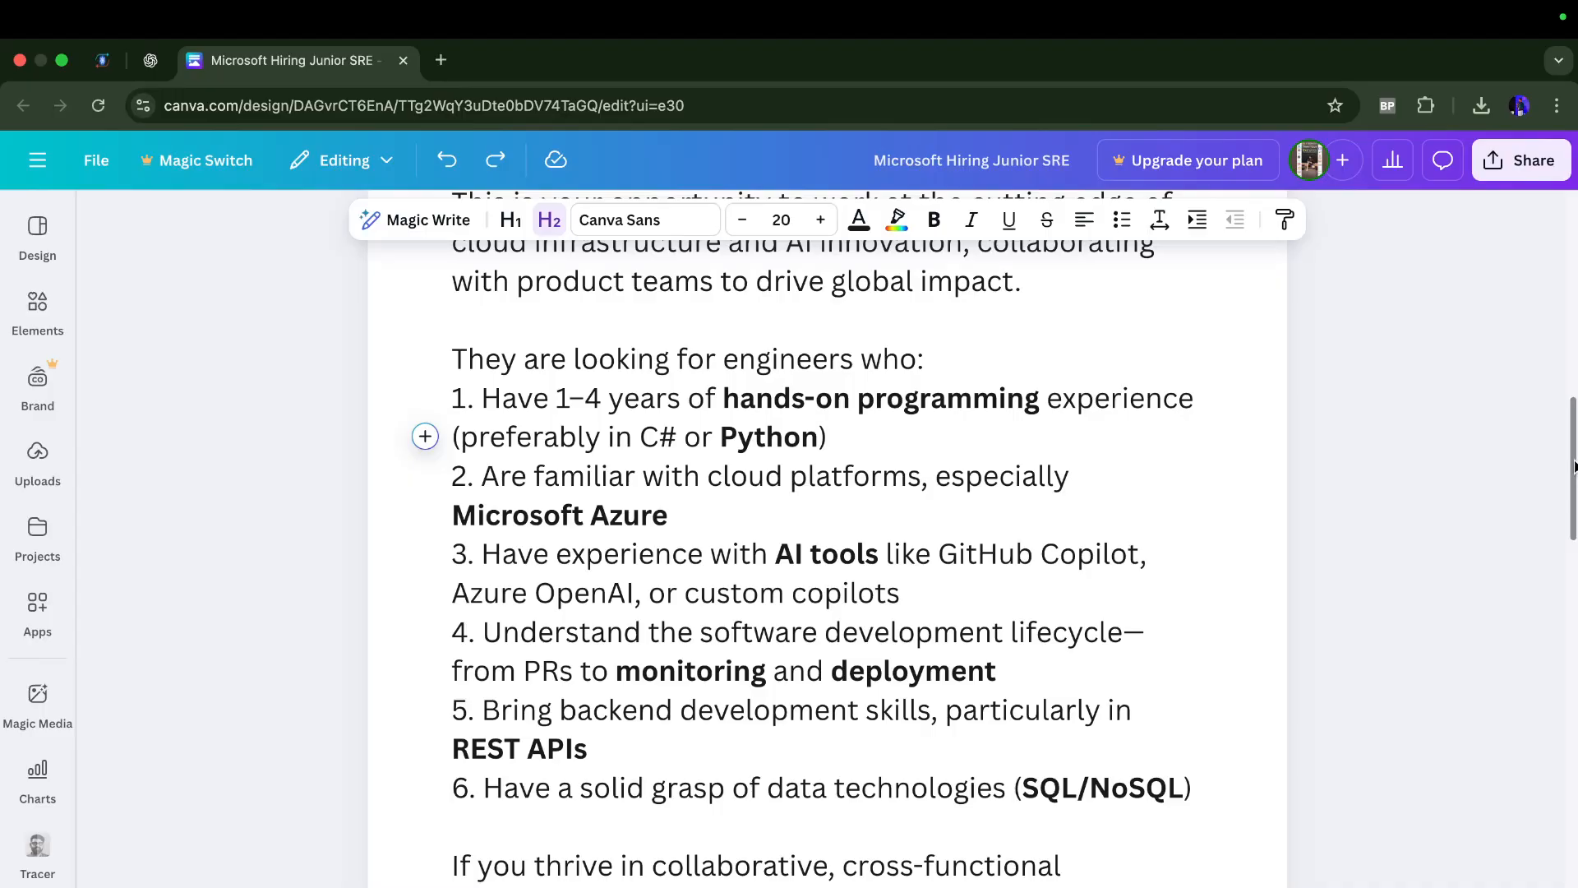
scroll(down, 3)
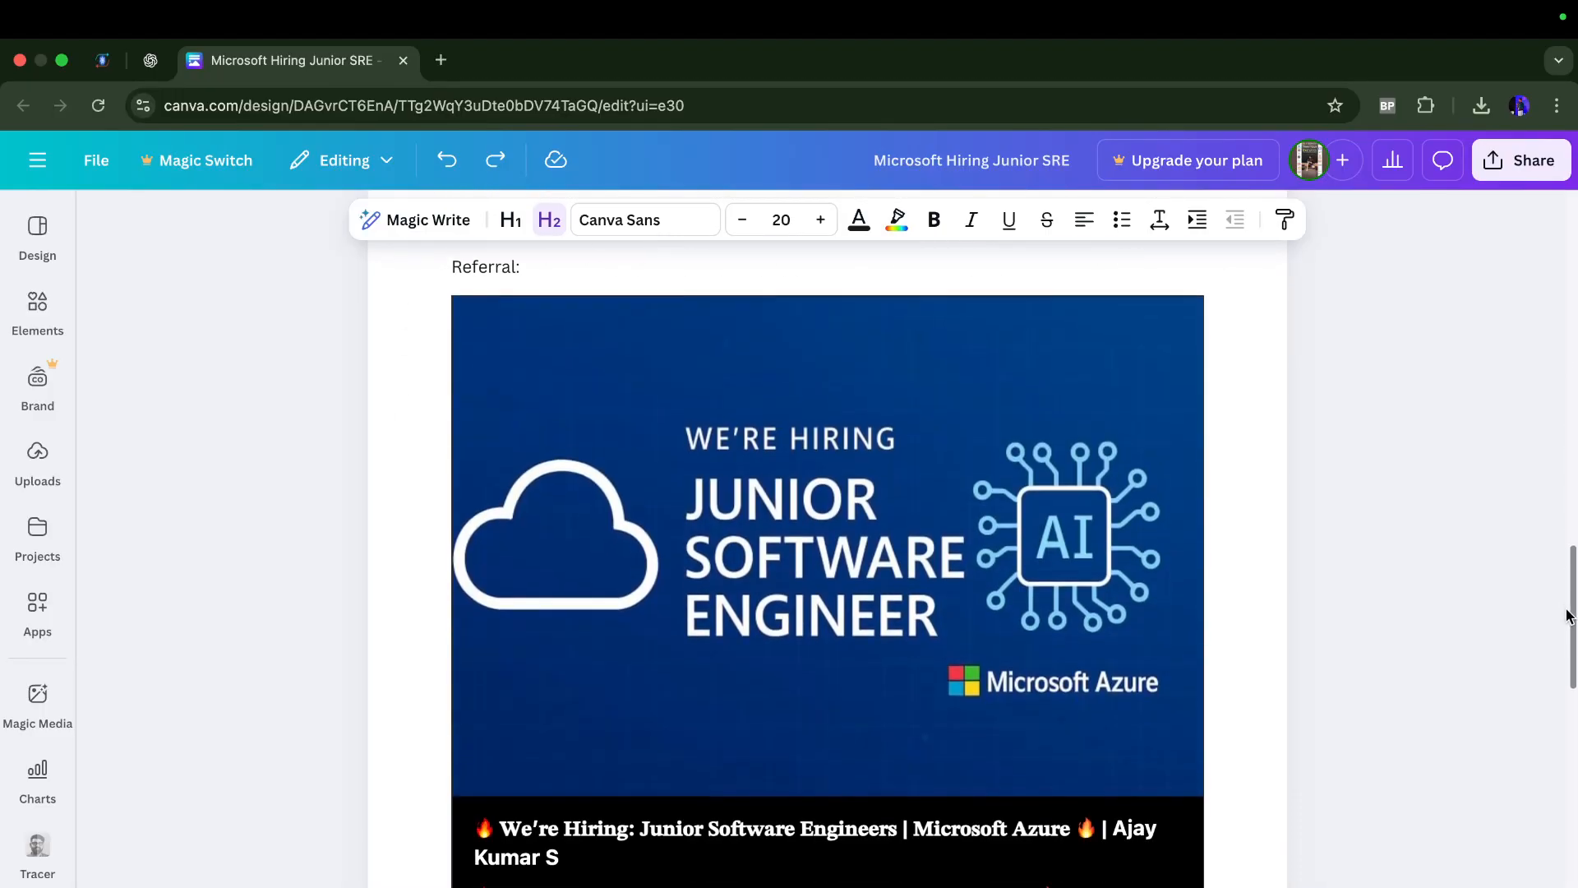
scroll(down, 3)
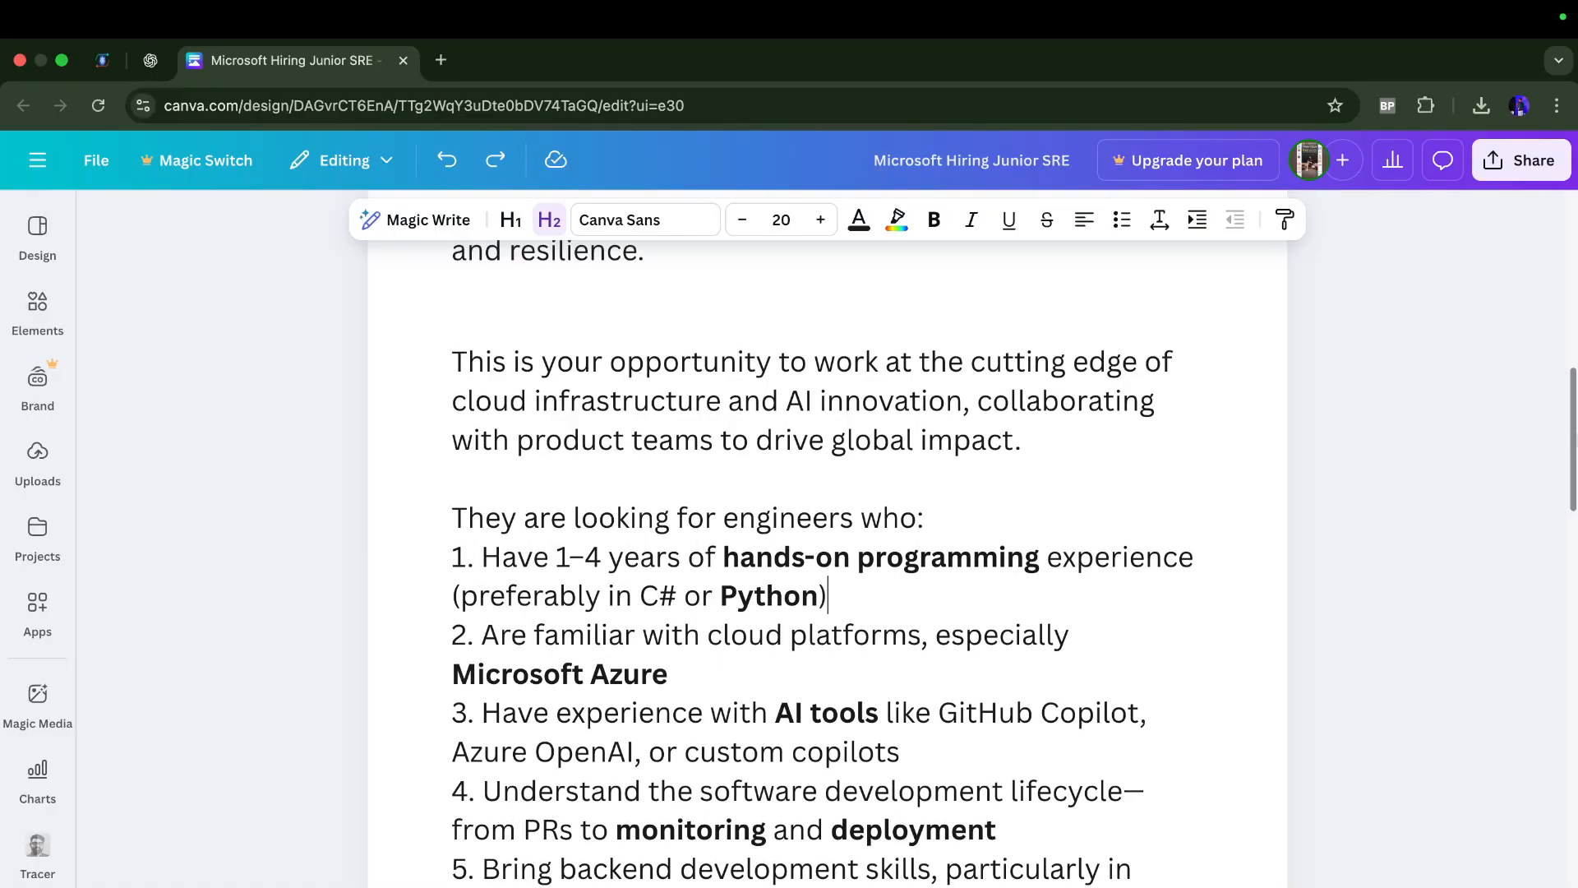
drag(482, 557, 774, 557)
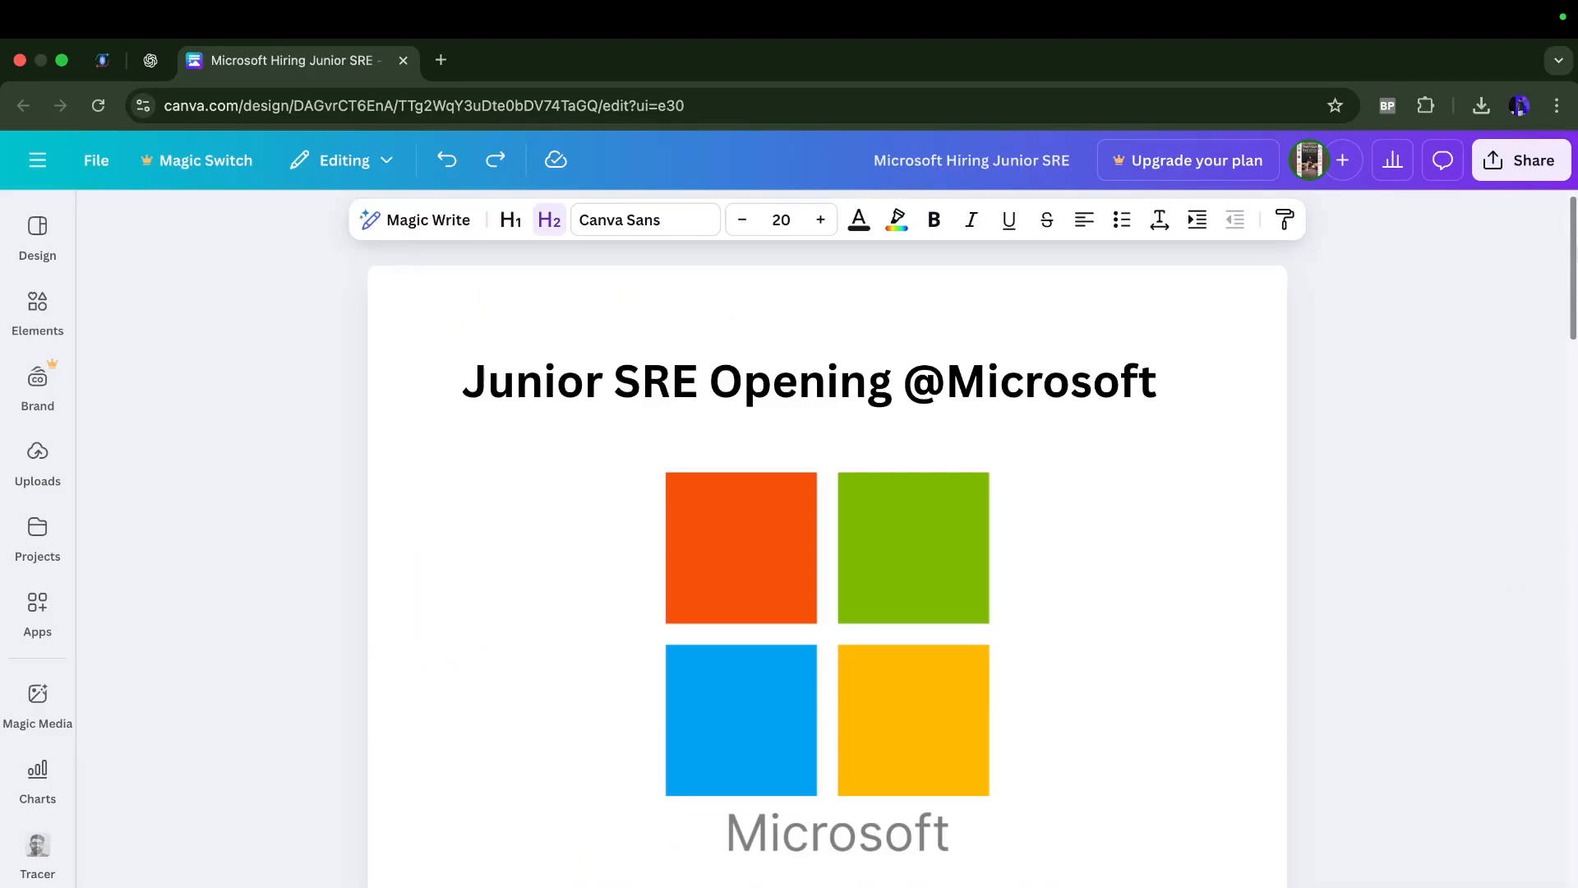
scroll(down, 3)
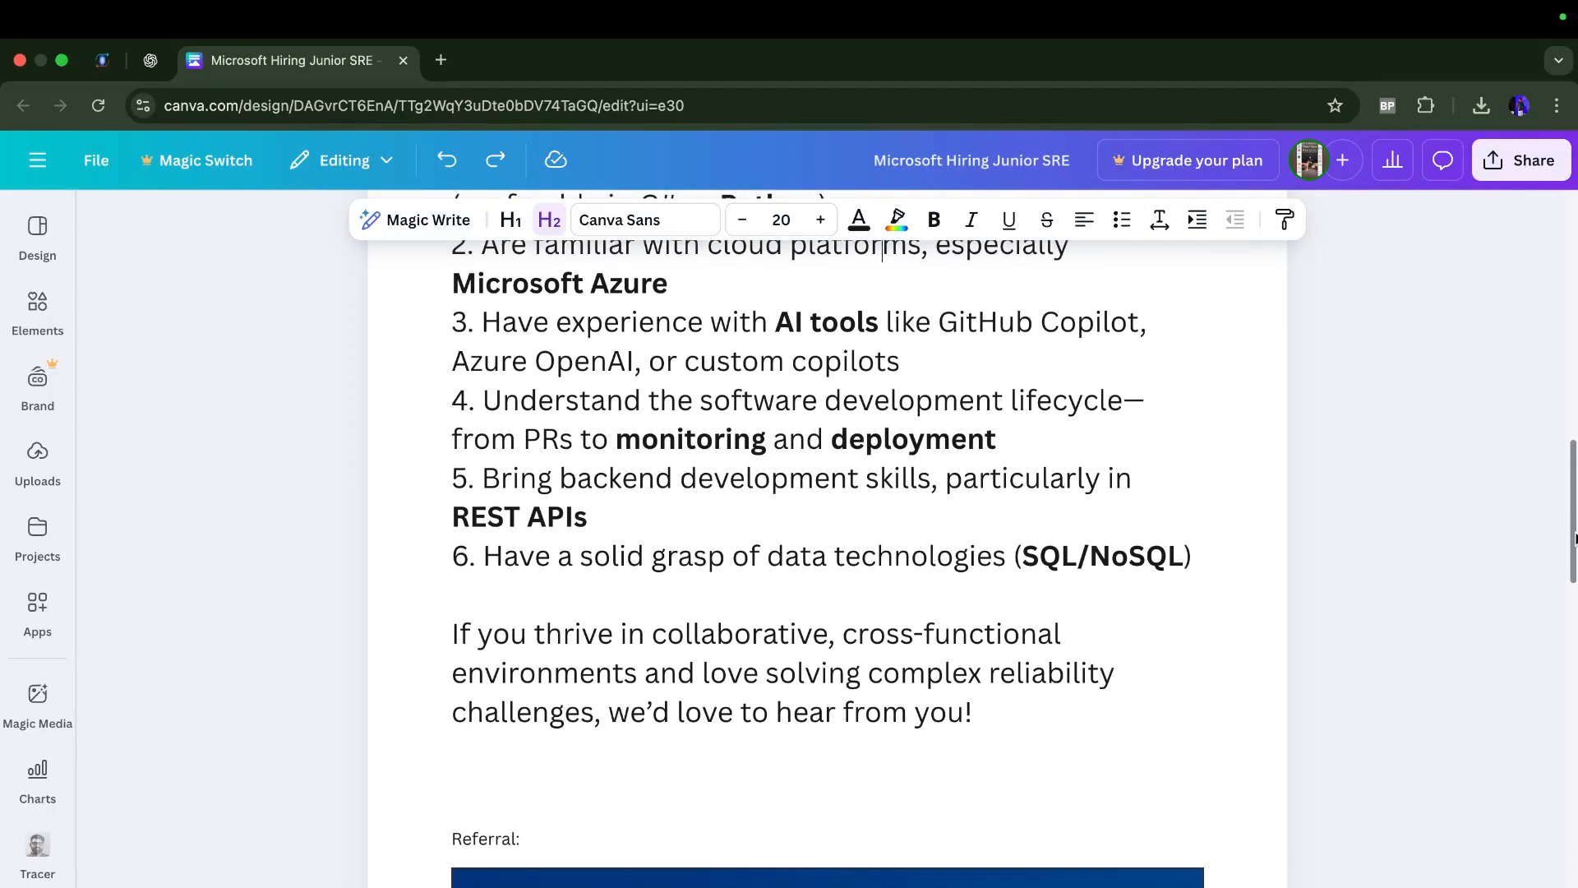
scroll(down, 3)
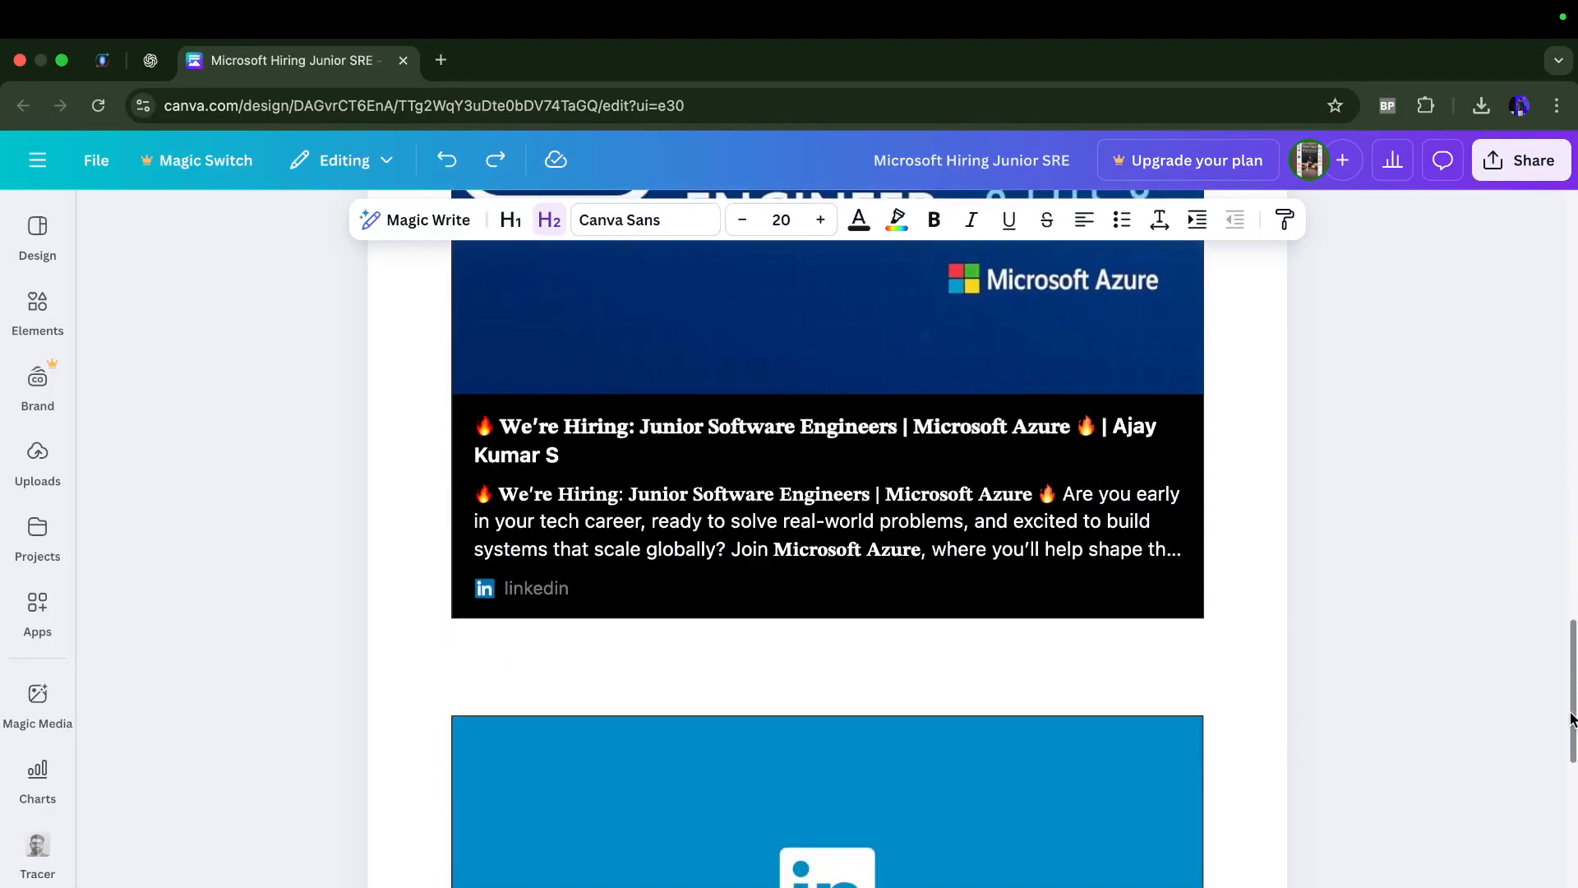